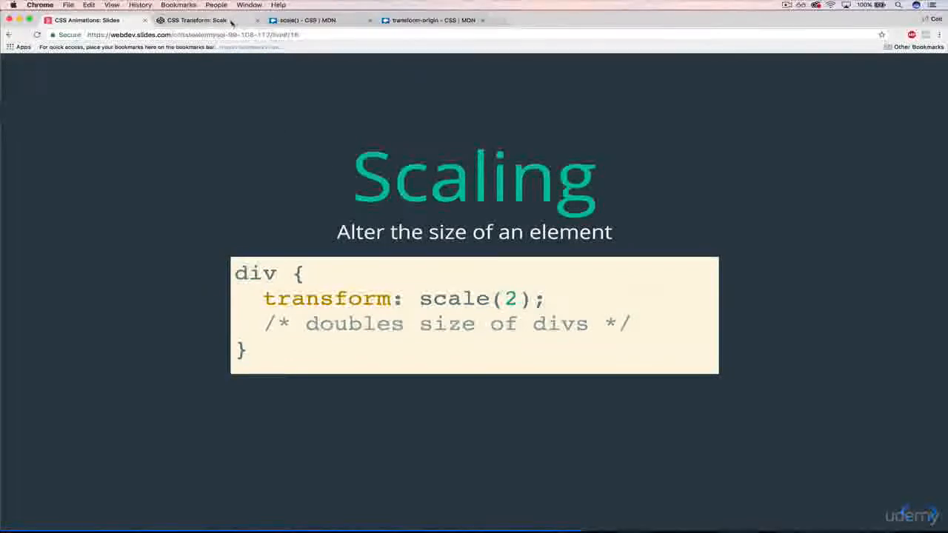
Step: Switch to the CSS Transform: Scale pen and scroll the CSS to the .transformed rule
{"action": "left_click", "coordinate": [196, 20]}
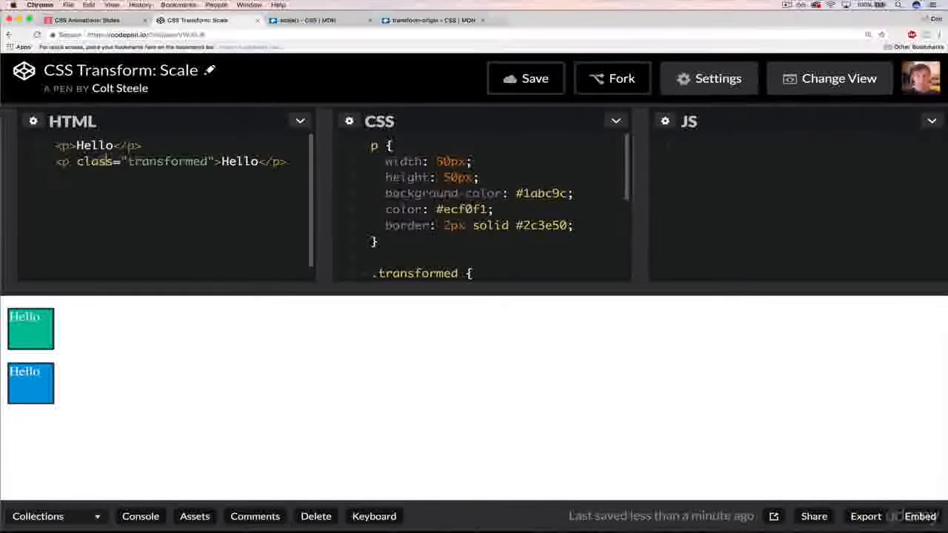
{"action": "left_click", "coordinate": [288, 161]}
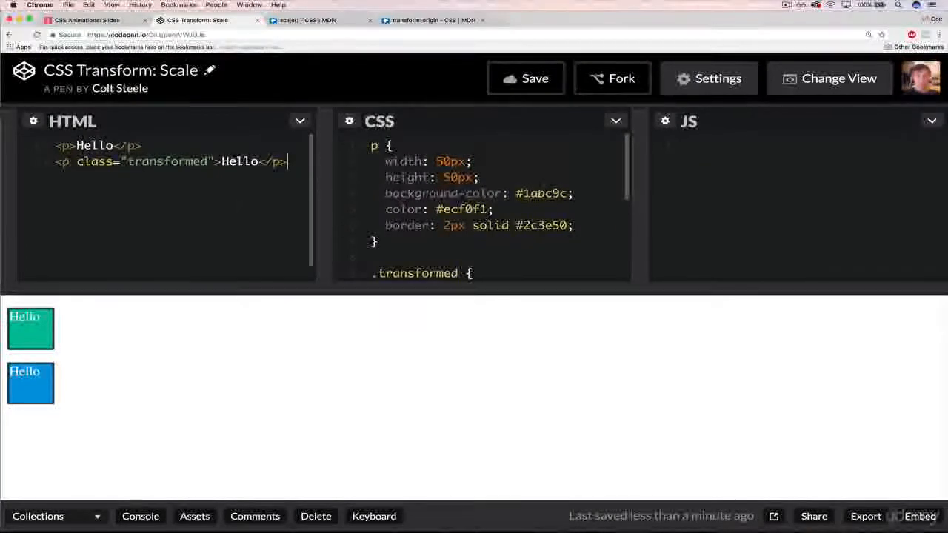
{"action": "mouse_move", "coordinate": [285, 321]}
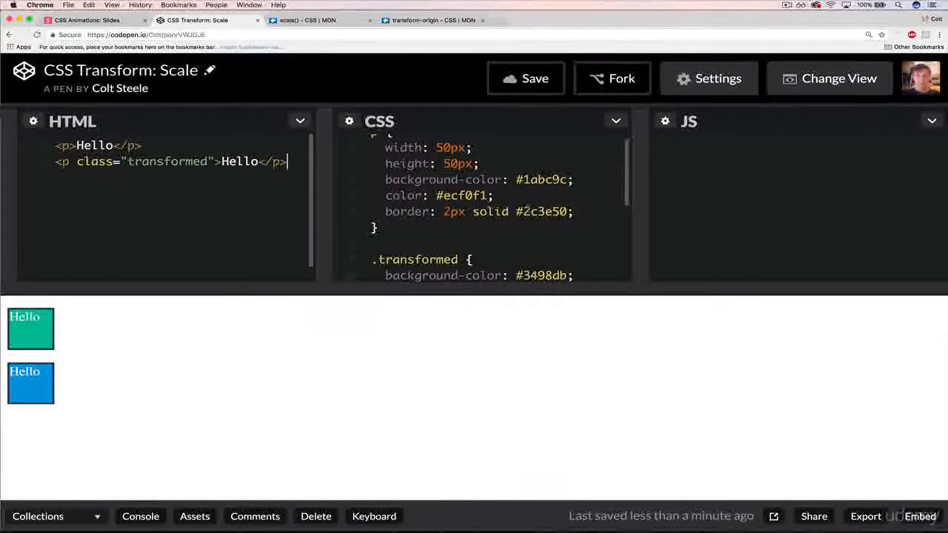
{"action": "scroll", "scroll_direction": "down", "scroll_amount": 3}
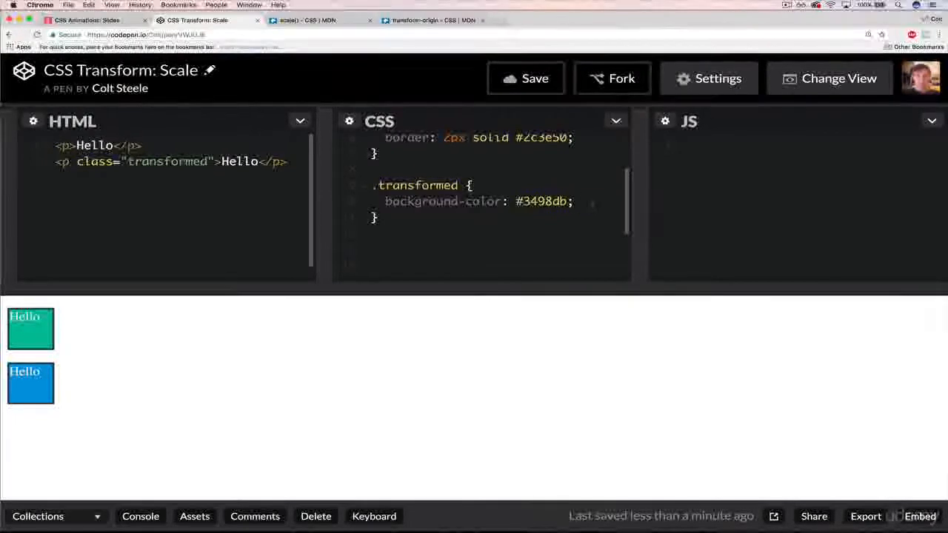
Step: Add transform: scale(2); inside the .transformed rule
{"action": "type", "text": "trasn"}
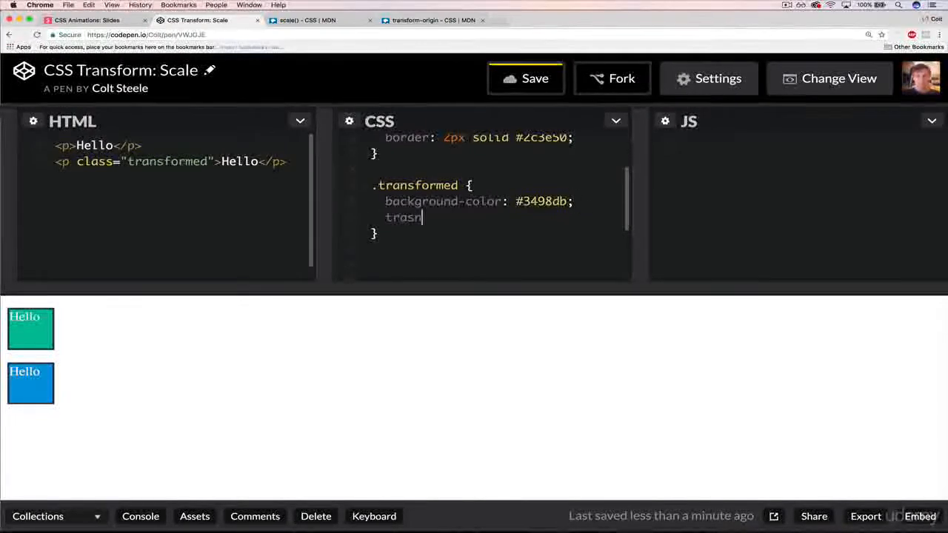
{"action": "type", "text": "transform:"}
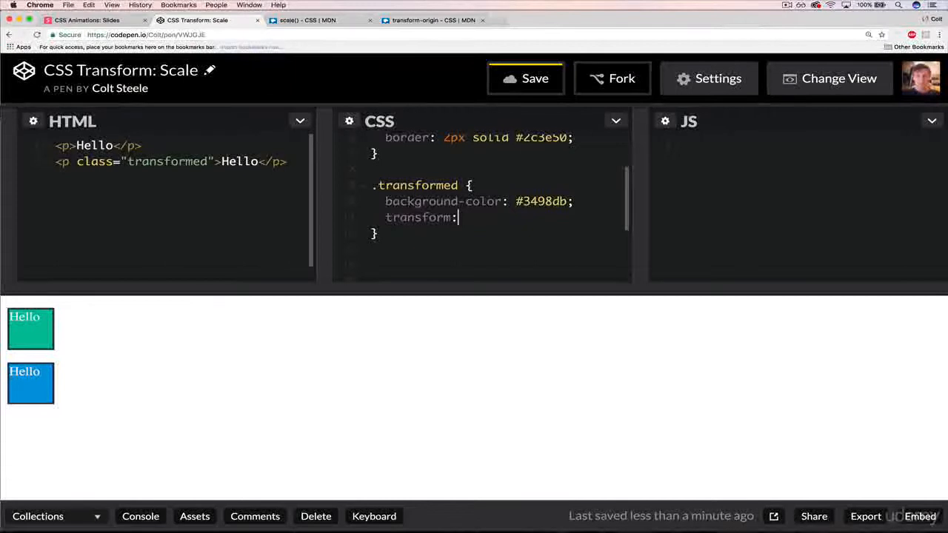
{"action": "type", "text": "SCALE"}
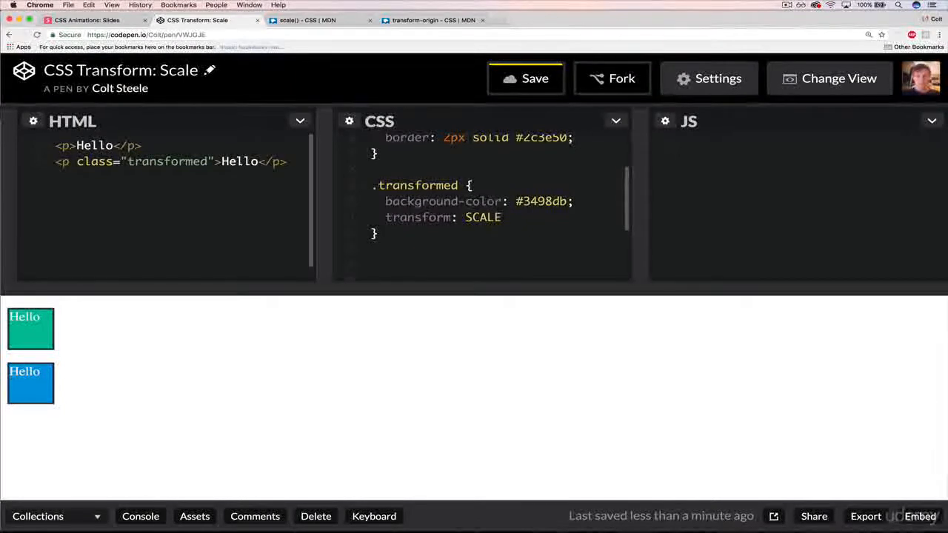
{"action": "type", "text": "scale()"}
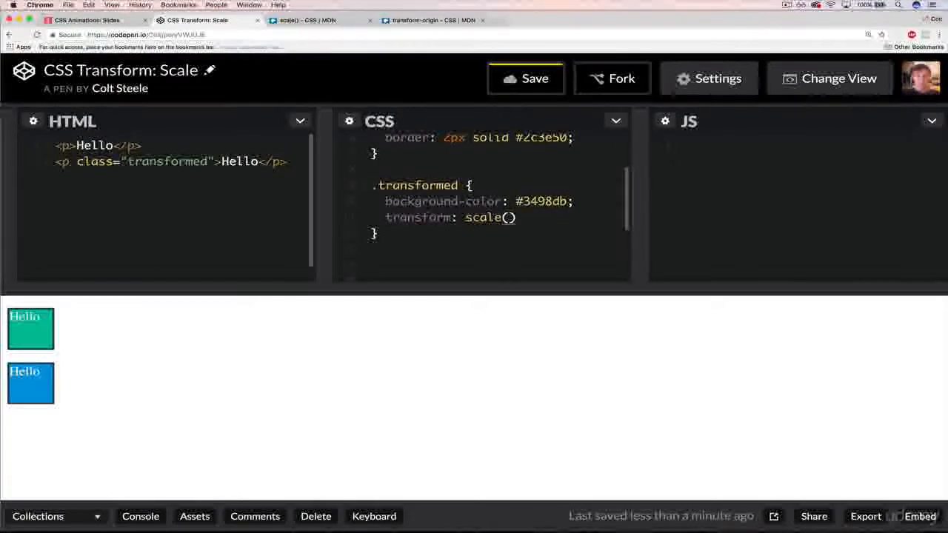
{"action": "type", "text": "2);"}
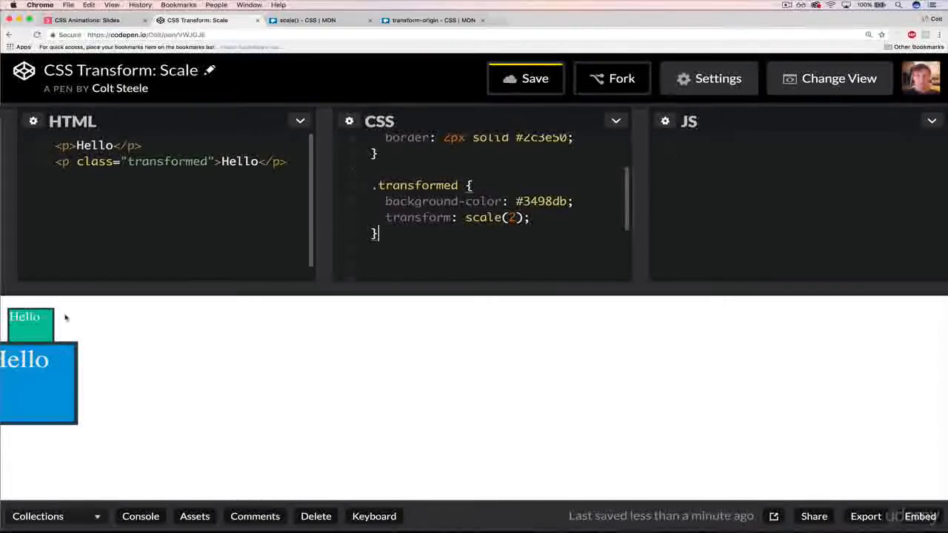
{"action": "mouse_move", "coordinate": [74, 377]}
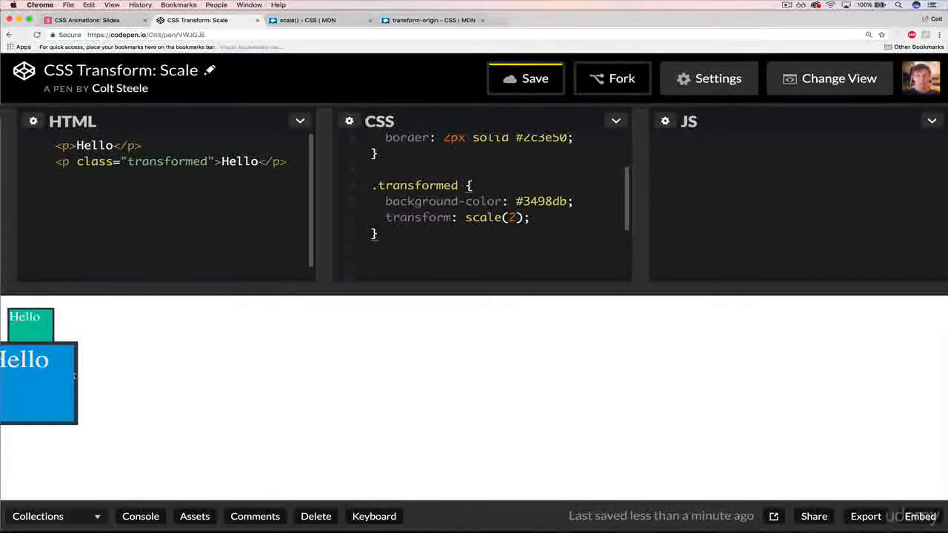
{"action": "mouse_move", "coordinate": [114, 373]}
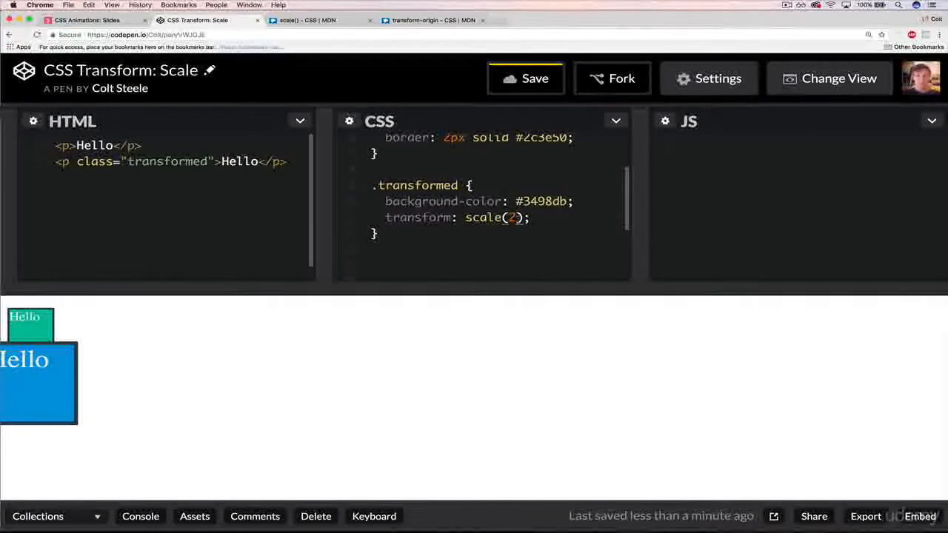
{"action": "type", "text": "10"}
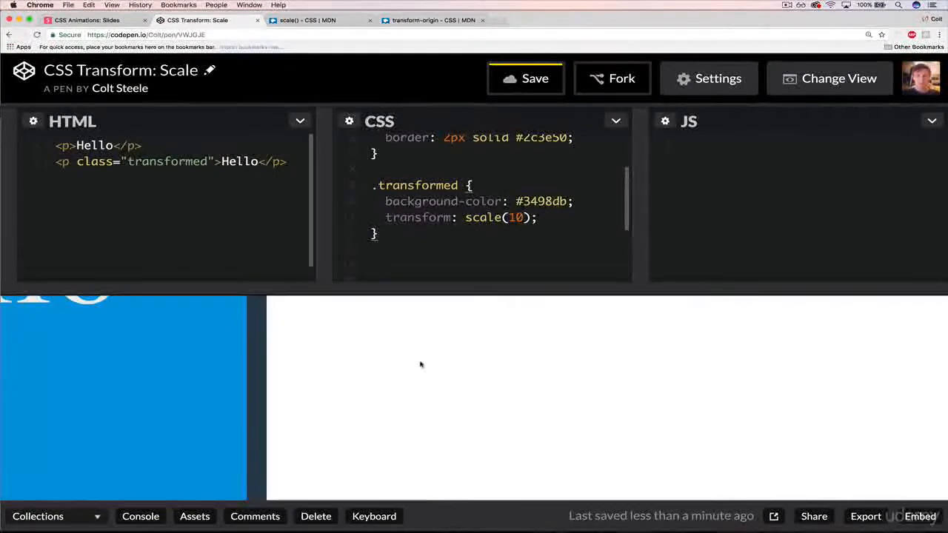
{"action": "mouse_move", "coordinate": [126, 330]}
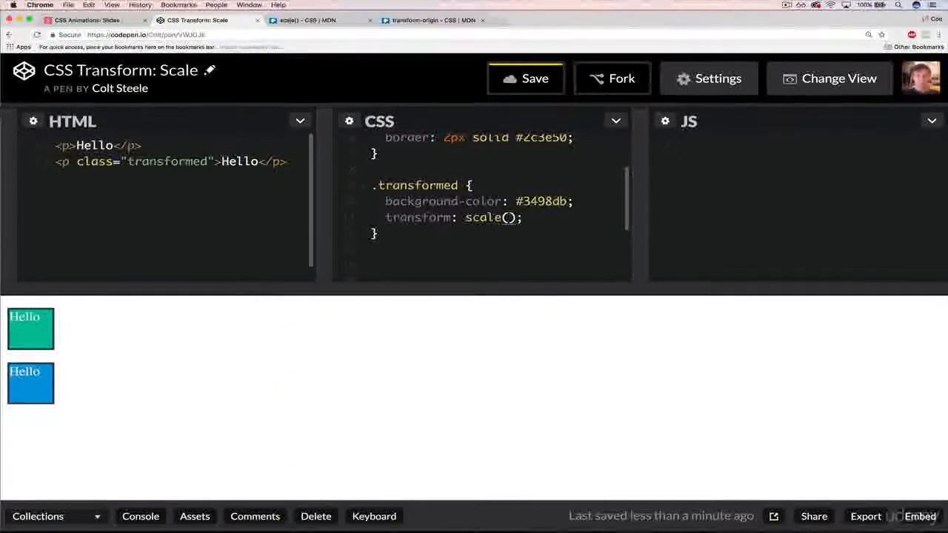
{"action": "type", "text": "0.5"}
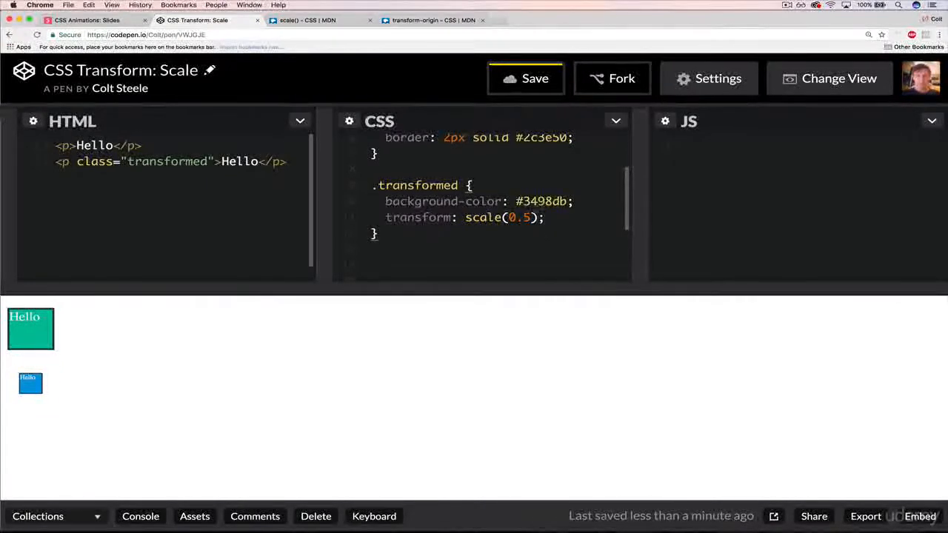
{"action": "type", "text": "0.1"}
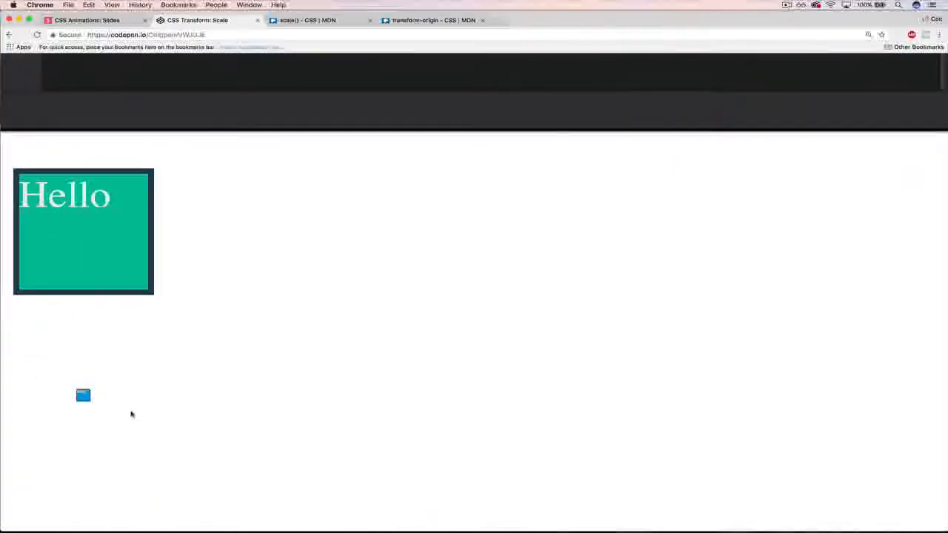
{"action": "mouse_move", "coordinate": [83, 395]}
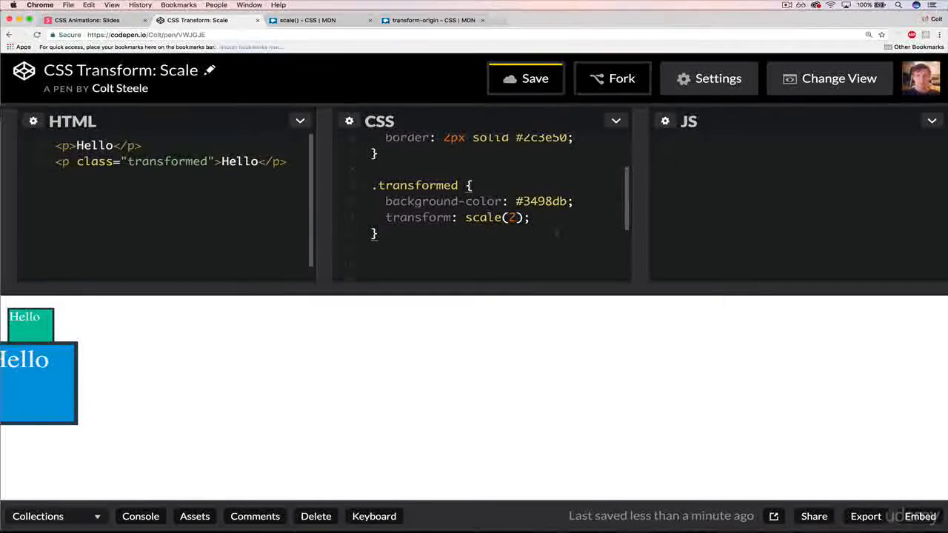
Step: Try scaleX(2) and scaleY(0.5), then clear the transform back to an empty scale()
{"action": "left_click", "coordinate": [529, 217]}
{"action": "type", "text": "X"}
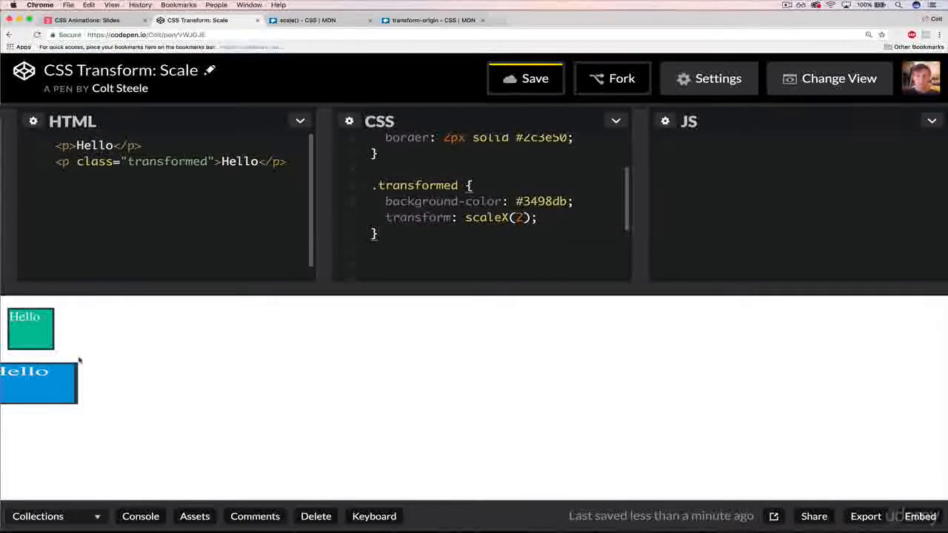
{"action": "mouse_move", "coordinate": [62, 366]}
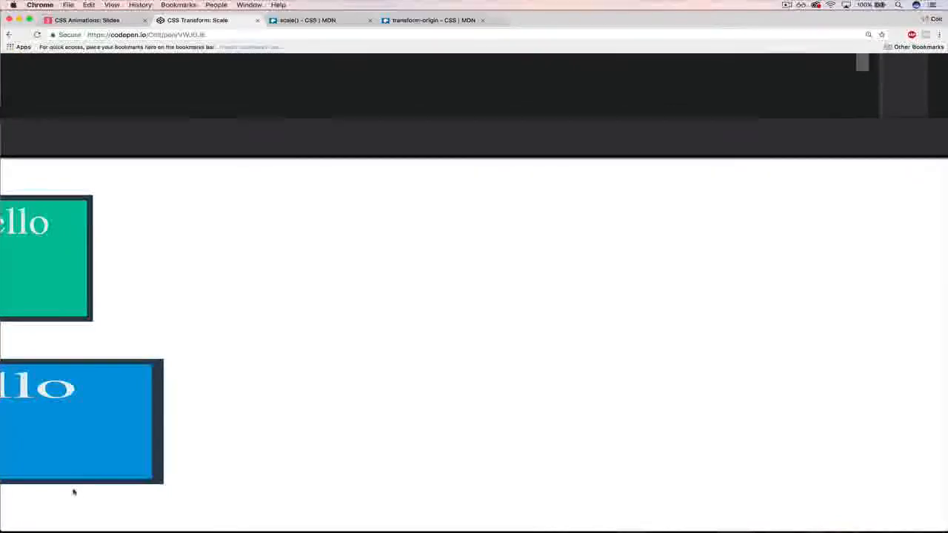
{"action": "mouse_move", "coordinate": [160, 405]}
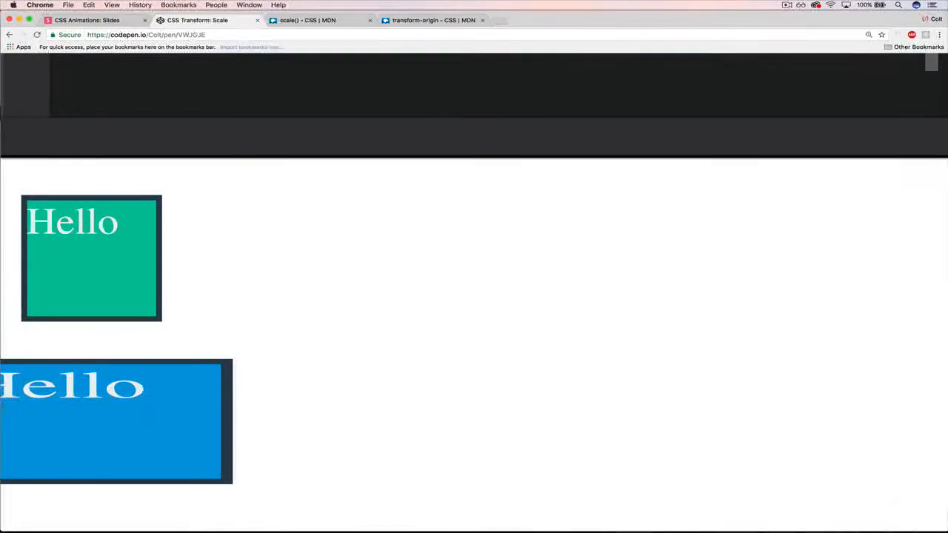
{"action": "mouse_move", "coordinate": [226, 404]}
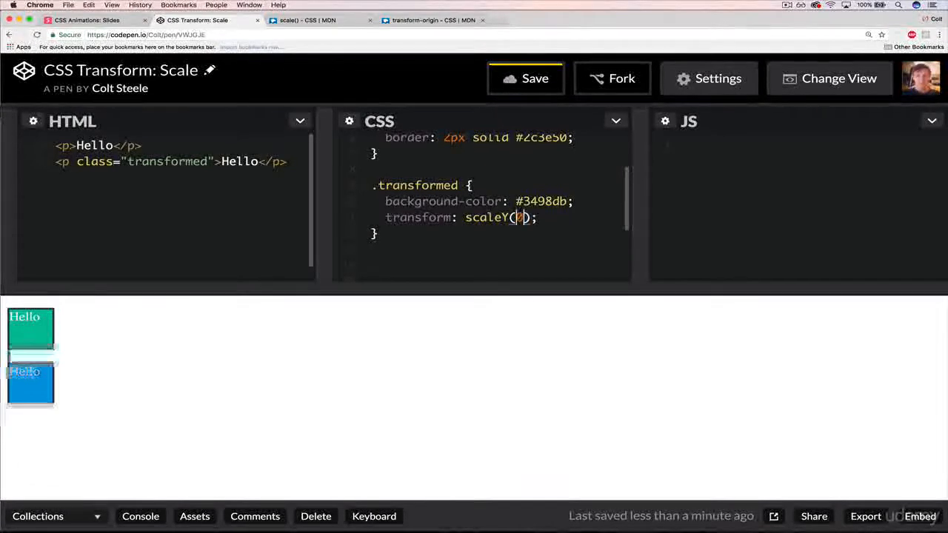
{"action": "type", "text": "0.5"}
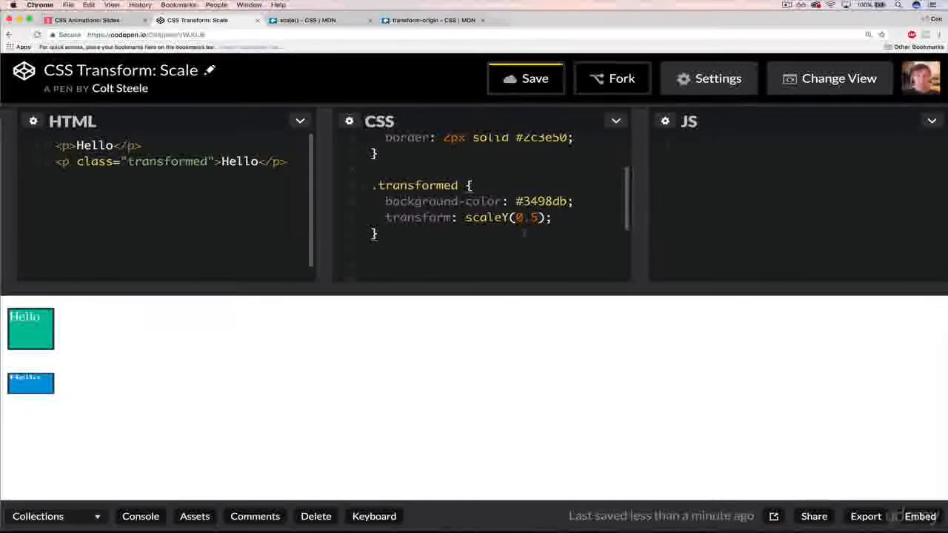
{"action": "key", "text": "Backspace"}
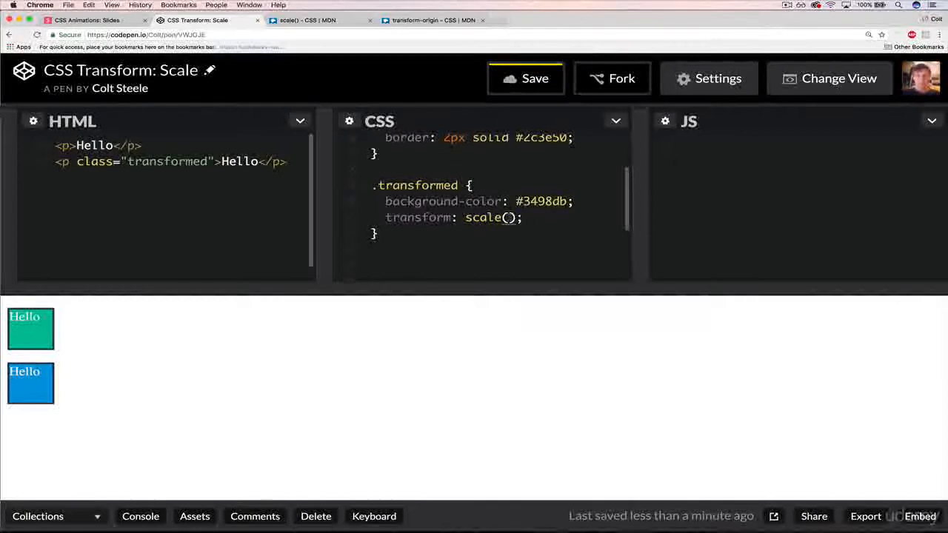
Step: Try scale(2,5) and scale(2,0.5), then delete the arguments inside scale()
{"action": "type", "text": "2"}
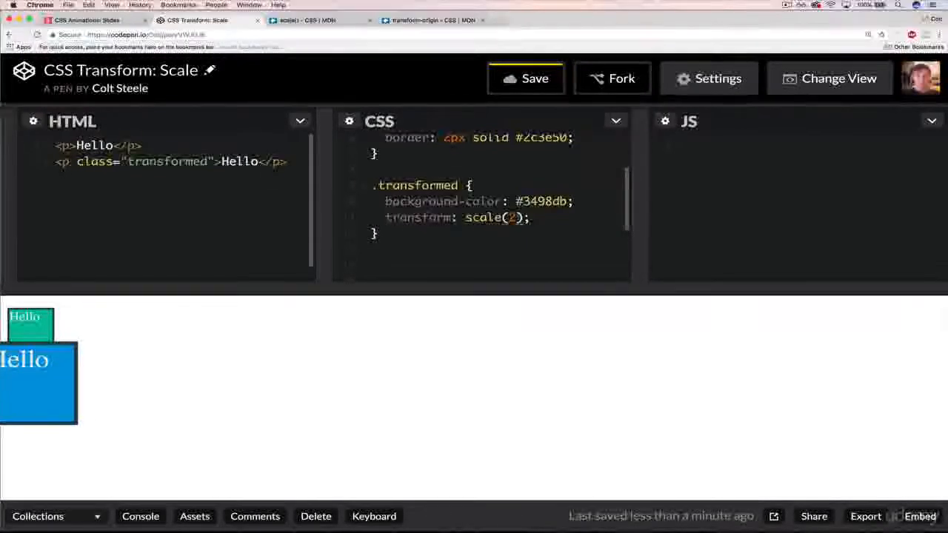
{"action": "type", "text": ","}
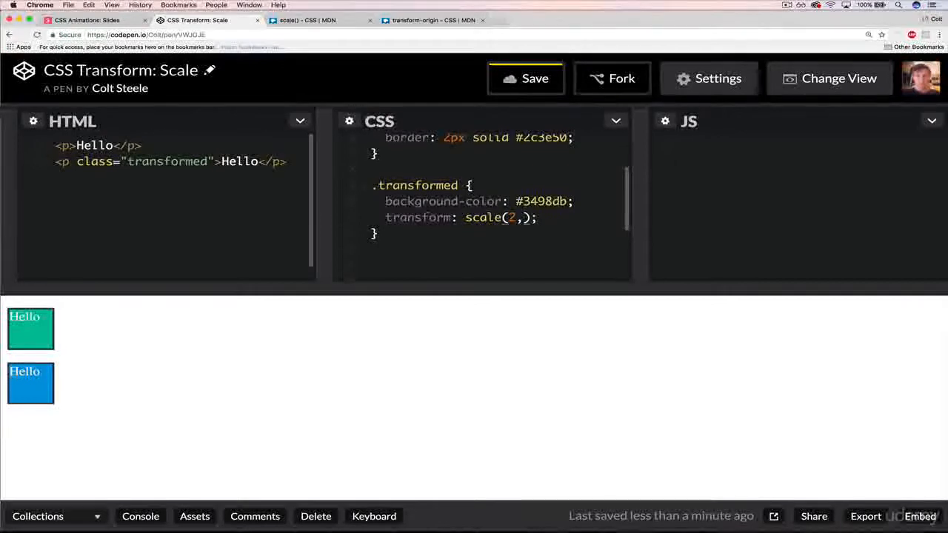
{"action": "type", "text": "2"}
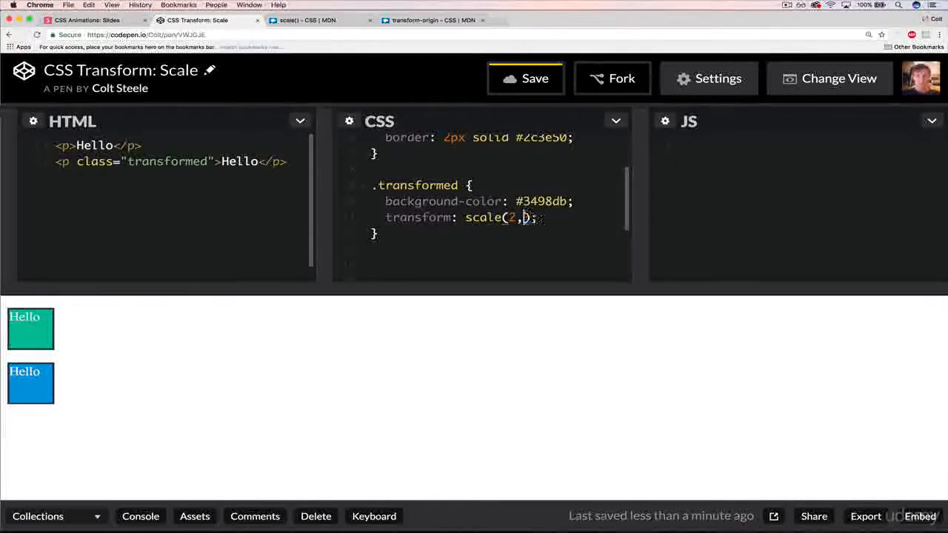
{"action": "type", "text": "5"}
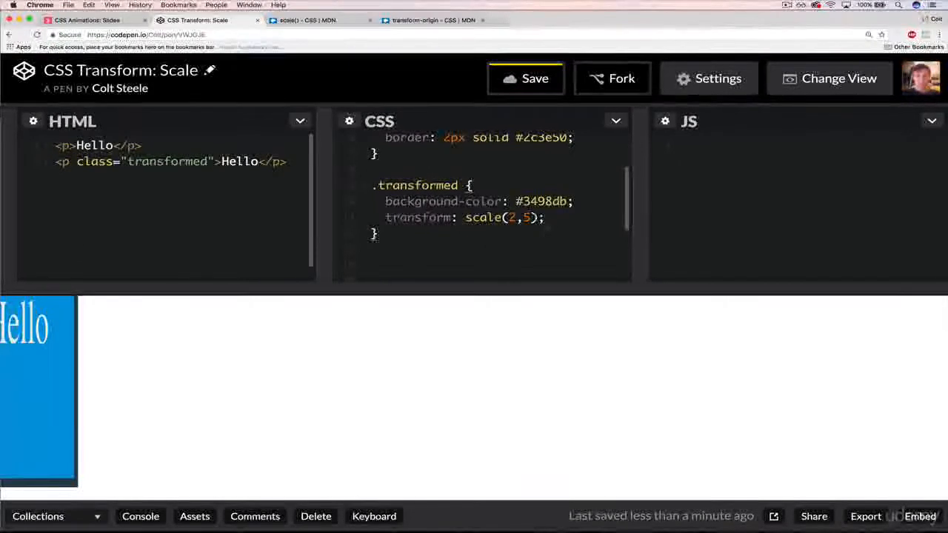
{"action": "key", "text": "Backspace"}
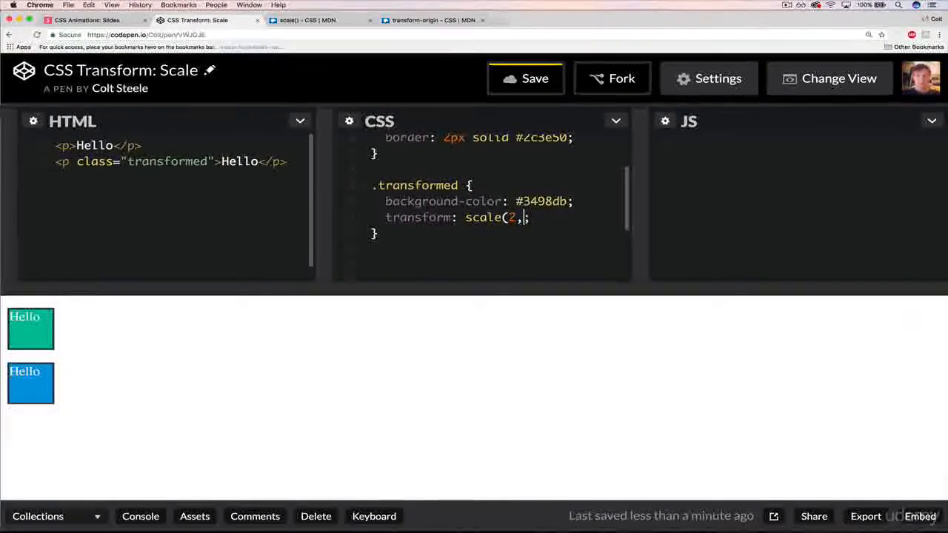
{"action": "type", "text": "0.5)"}
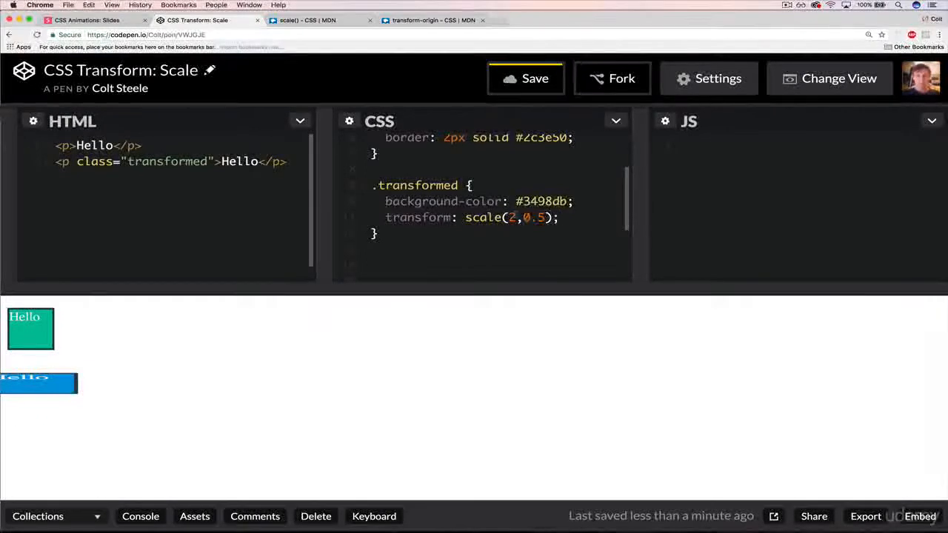
{"action": "left_click", "coordinate": [560, 217]}
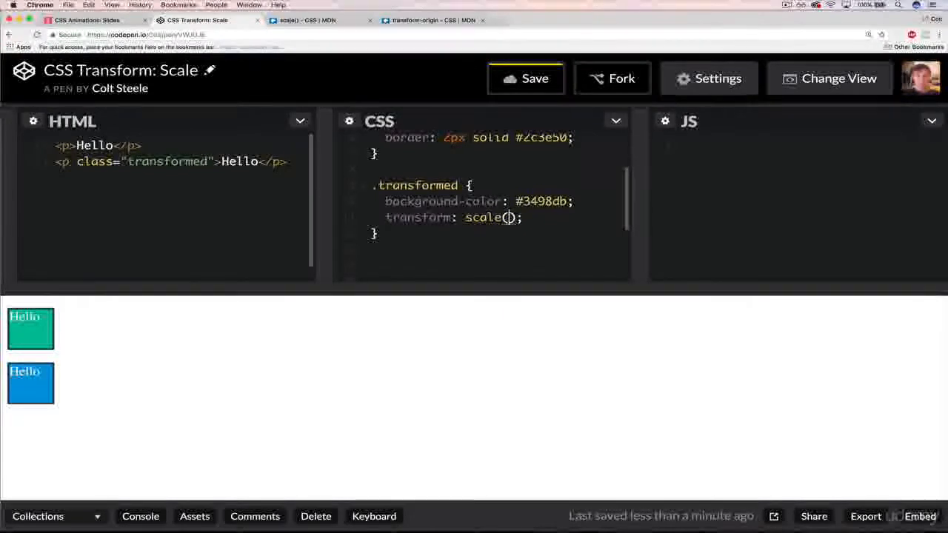
Step: Briefly try scale(7), then set the transform to scale(3,5)
{"action": "type", "text": "7"}
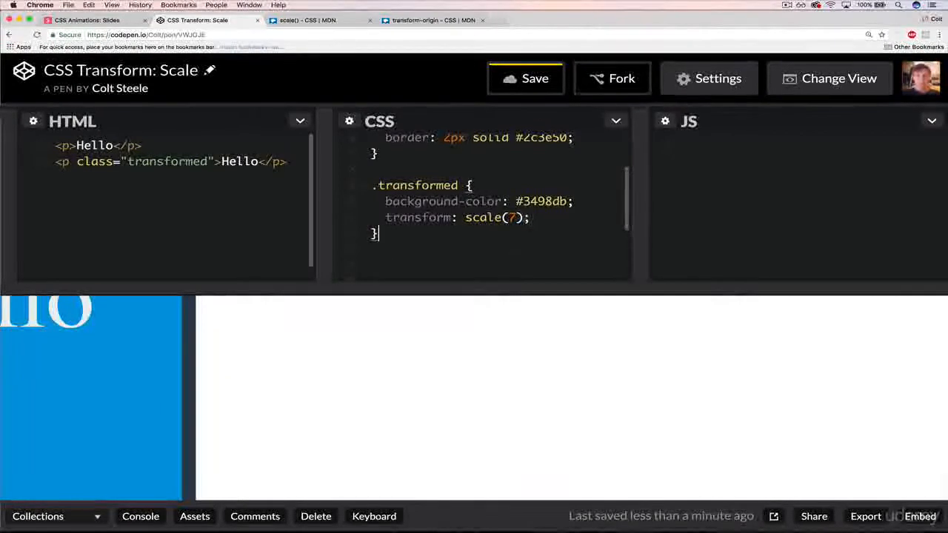
{"action": "key", "text": "Backspace"}
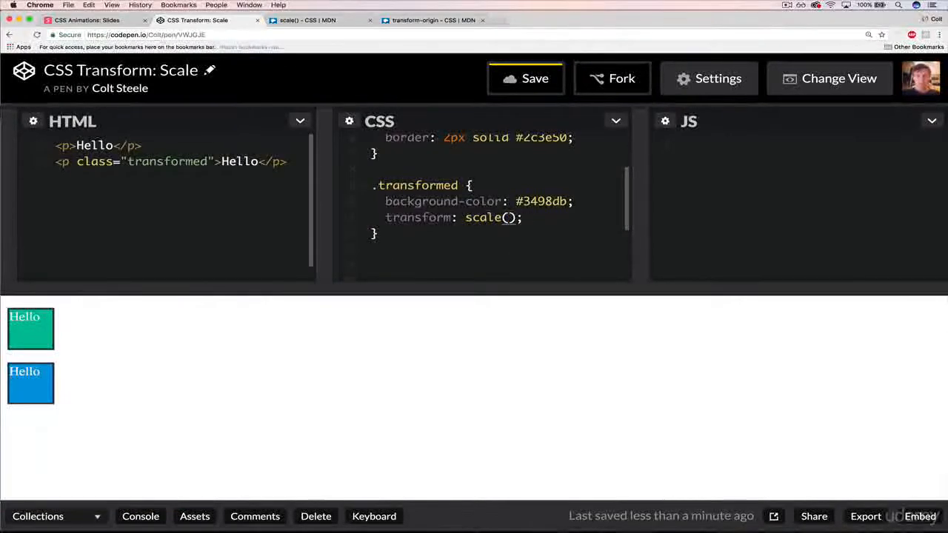
{"action": "type", "text": "3,5"}
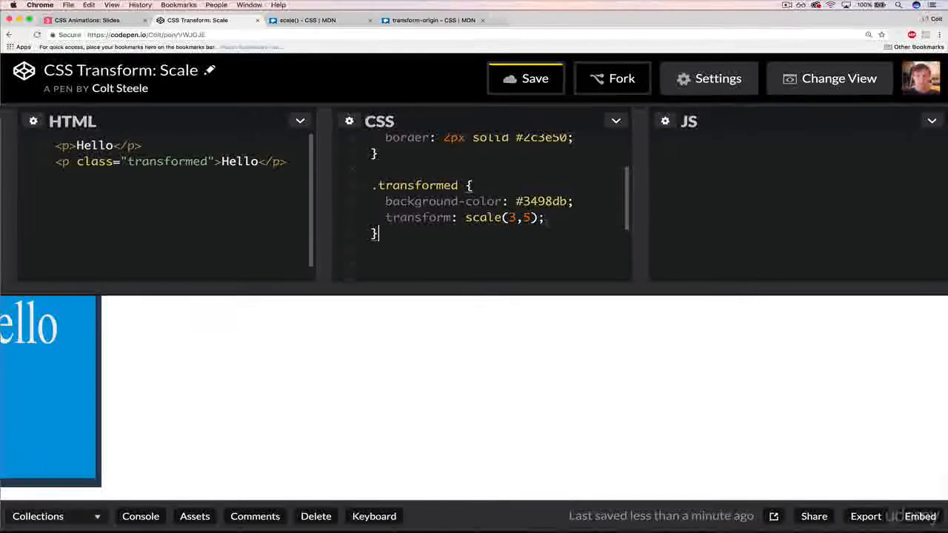
{"action": "mouse_move", "coordinate": [37, 388]}
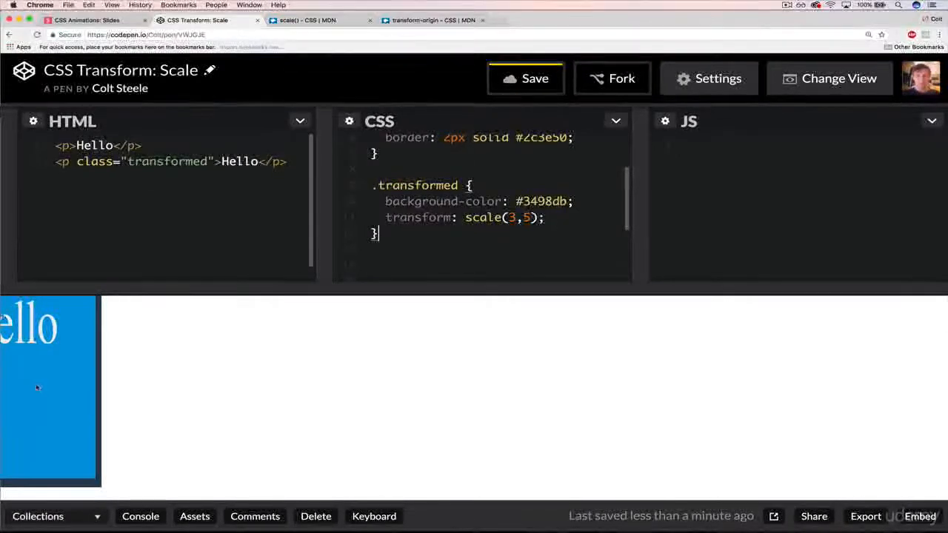
{"action": "mouse_move", "coordinate": [77, 385]}
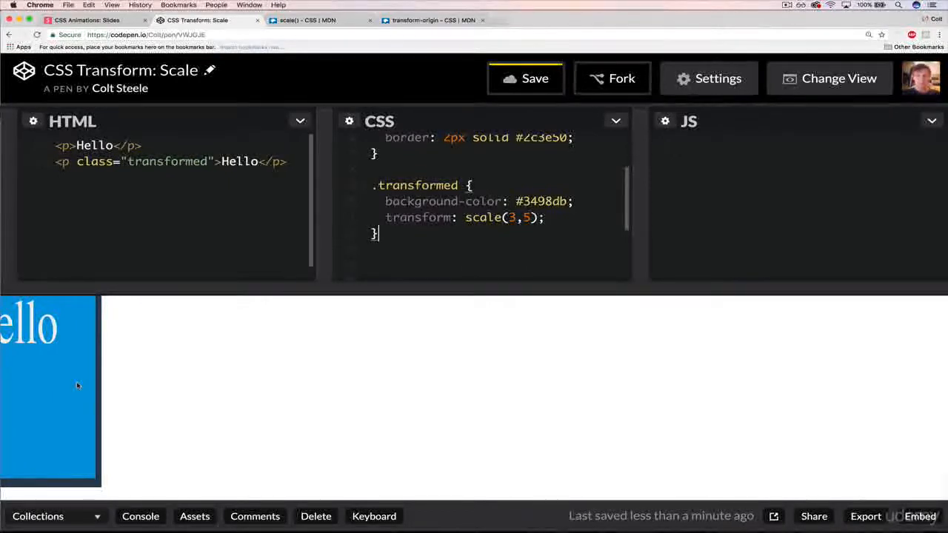
Step: Set the transform to scale(2), then comment out that line with Cmd+/
{"action": "key", "text": "Backspace"}
{"action": "type", "text": "2"}
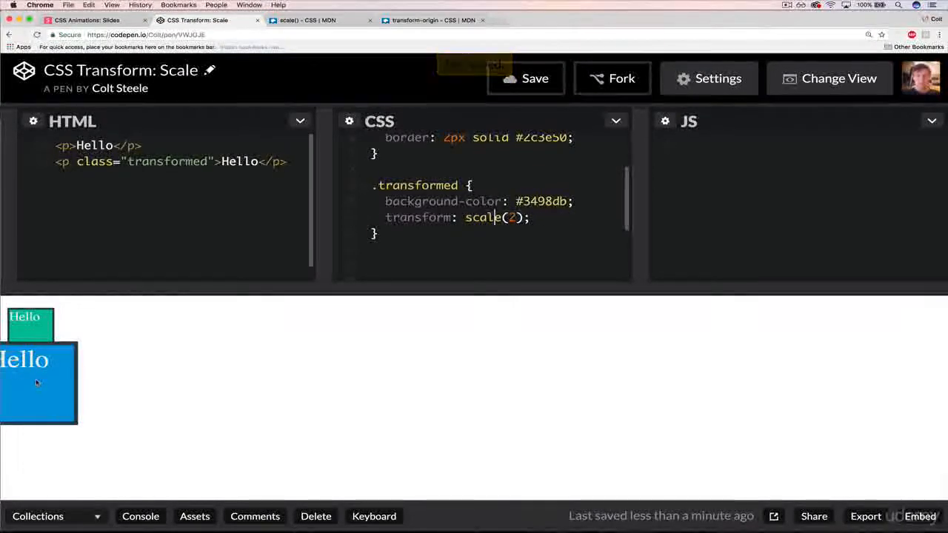
{"action": "mouse_move", "coordinate": [41, 326]}
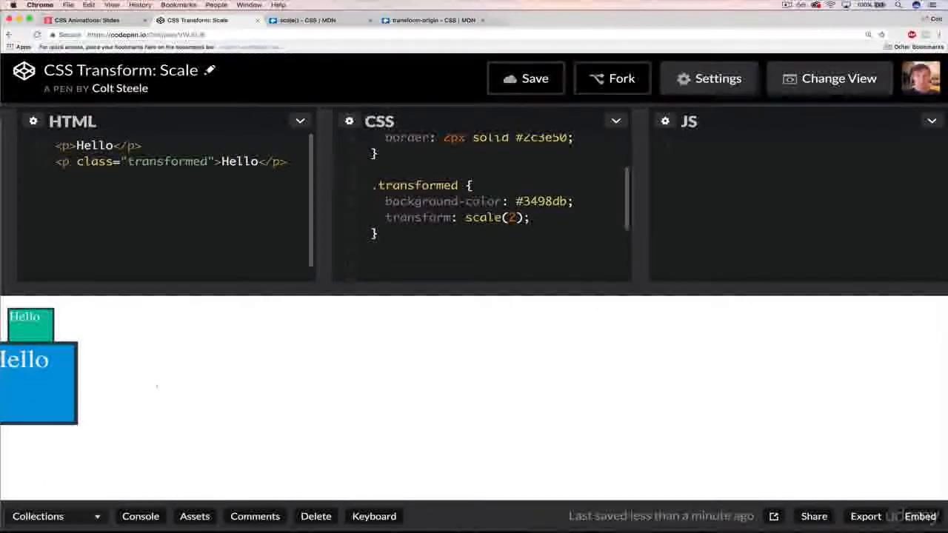
{"action": "left_click", "coordinate": [530, 217]}
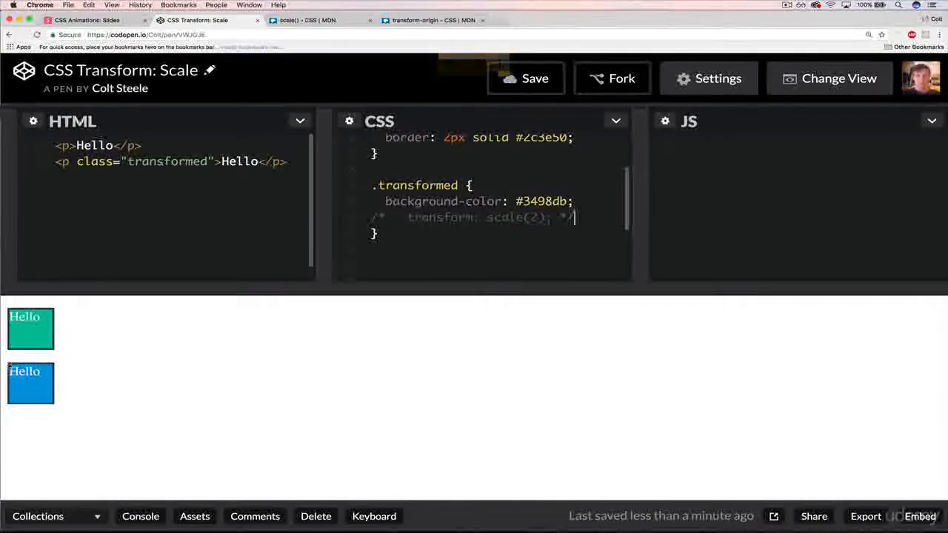
{"action": "mouse_move", "coordinate": [143, 366]}
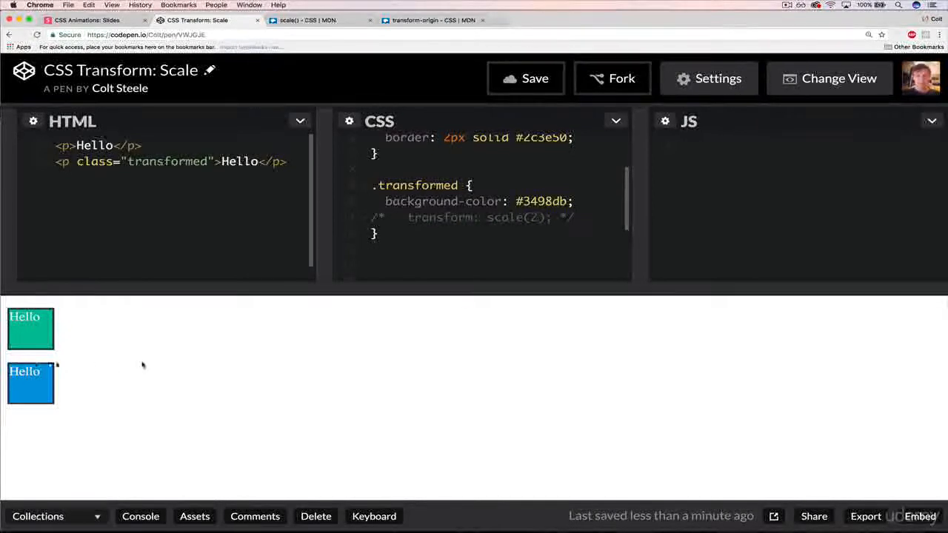
{"action": "mouse_move", "coordinate": [24, 494]}
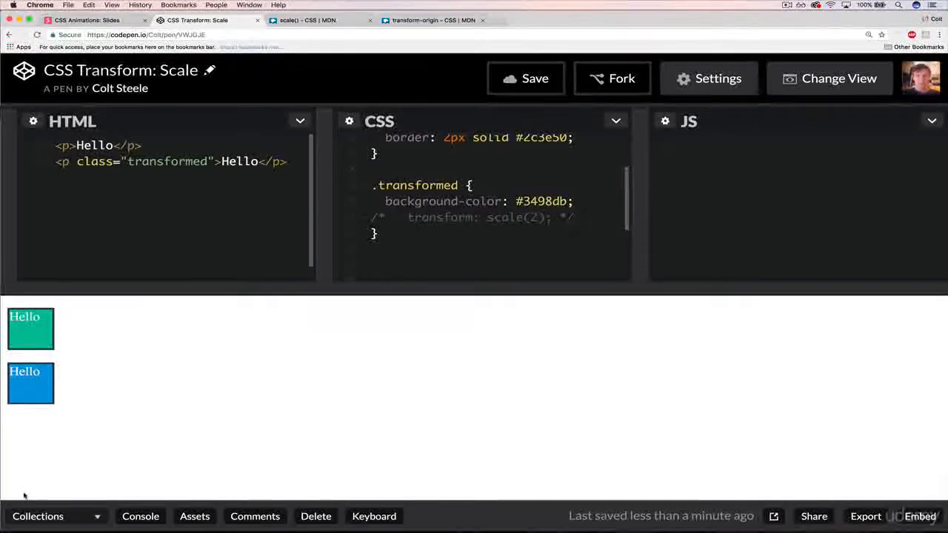
{"action": "left_click", "coordinate": [432, 20]}
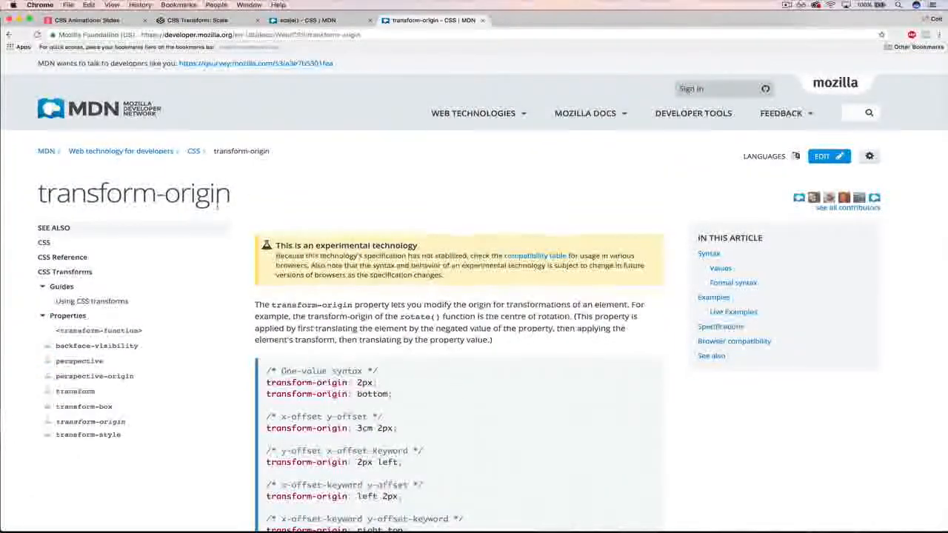
{"action": "mouse_move", "coordinate": [345, 197]}
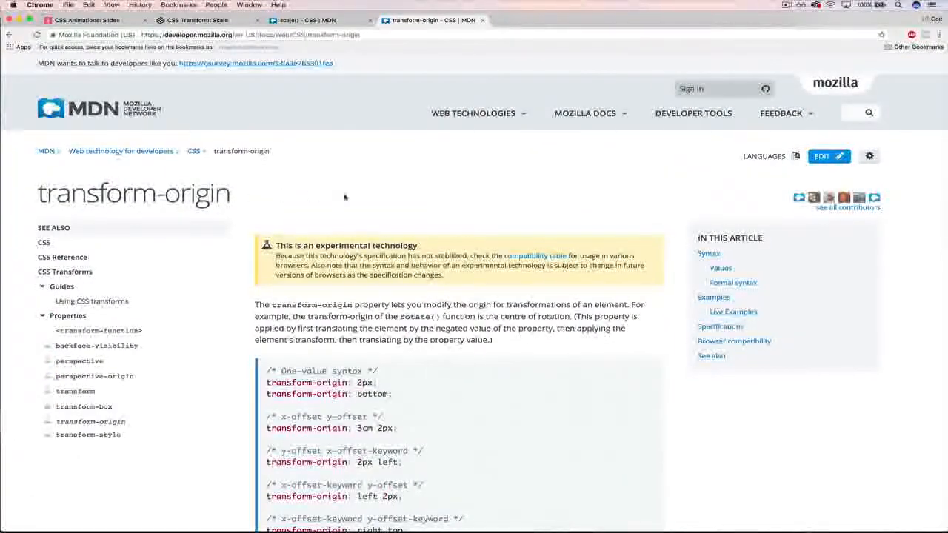
Step: Browse the transform-origin syntax examples on MDN, then return to the pen
{"action": "scroll", "scroll_direction": "down", "scroll_amount": 3}
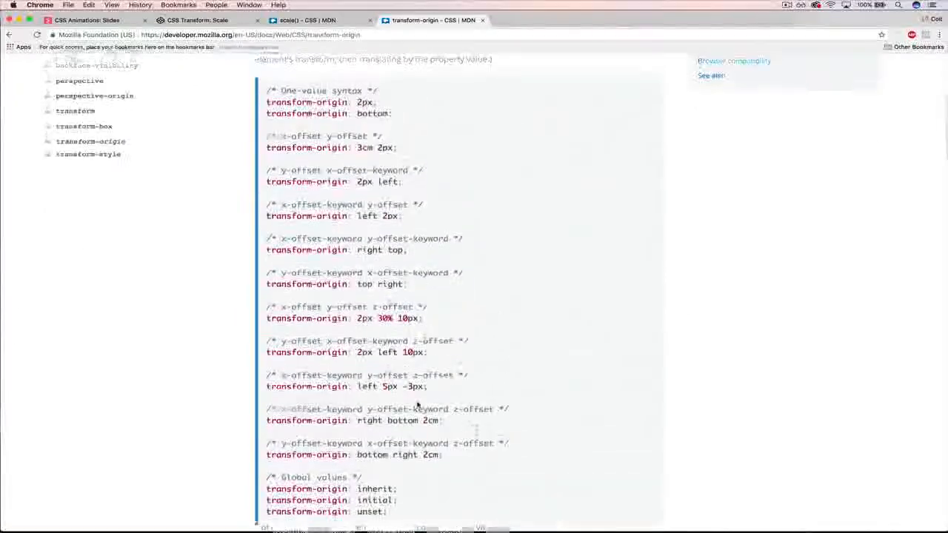
{"action": "scroll", "scroll_direction": "up", "scroll_amount": 3}
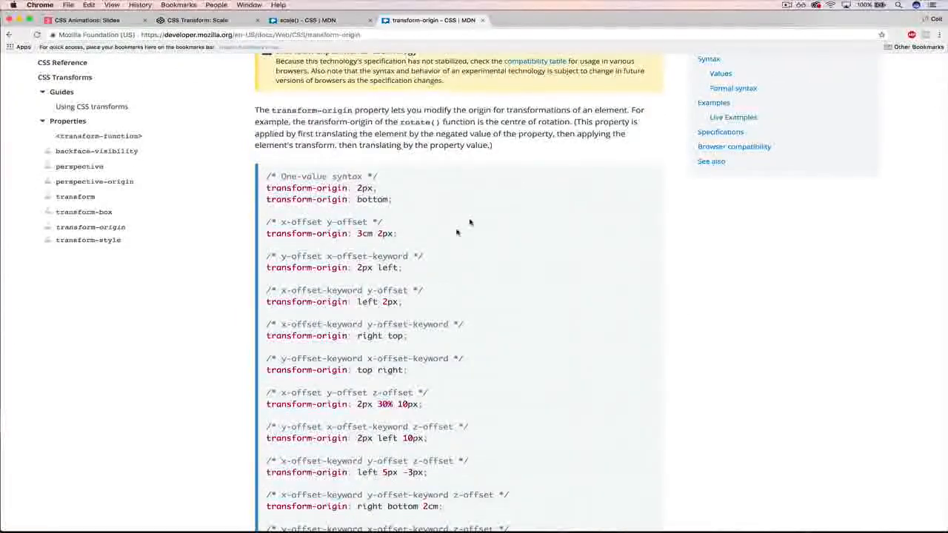
{"action": "left_click", "coordinate": [198, 20]}
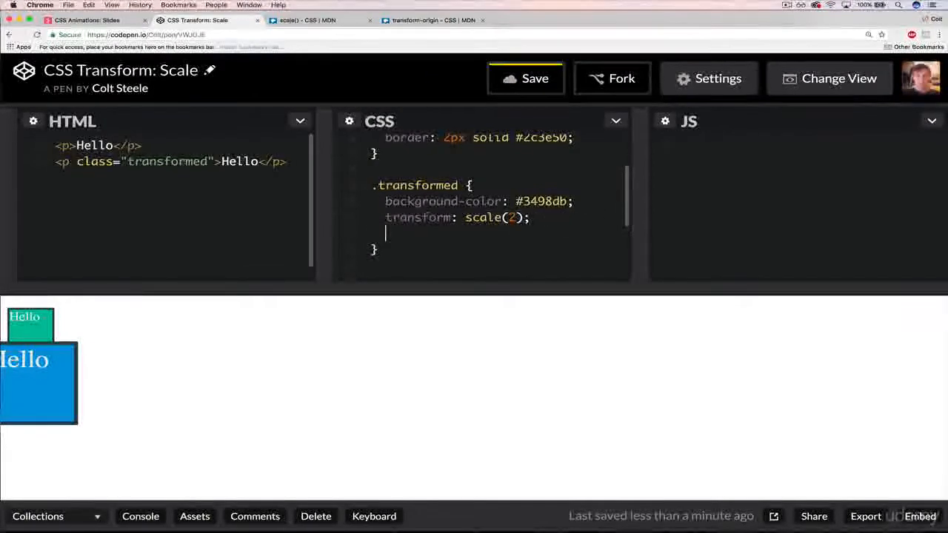
Step: Add transform-origin: 0 0 below scale(2), then delete the 0 0 value
{"action": "type", "text": "transform-origin:"}
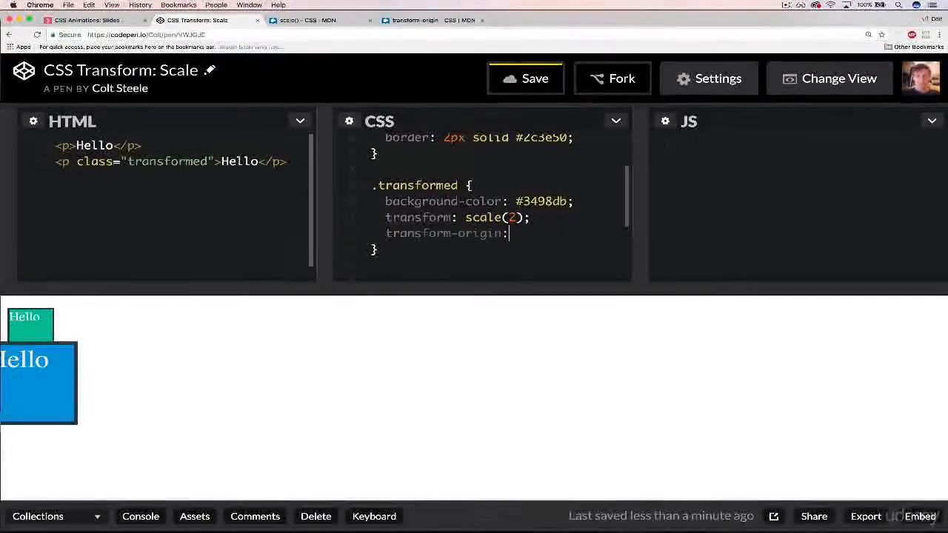
{"action": "type", "text": "0 0;"}
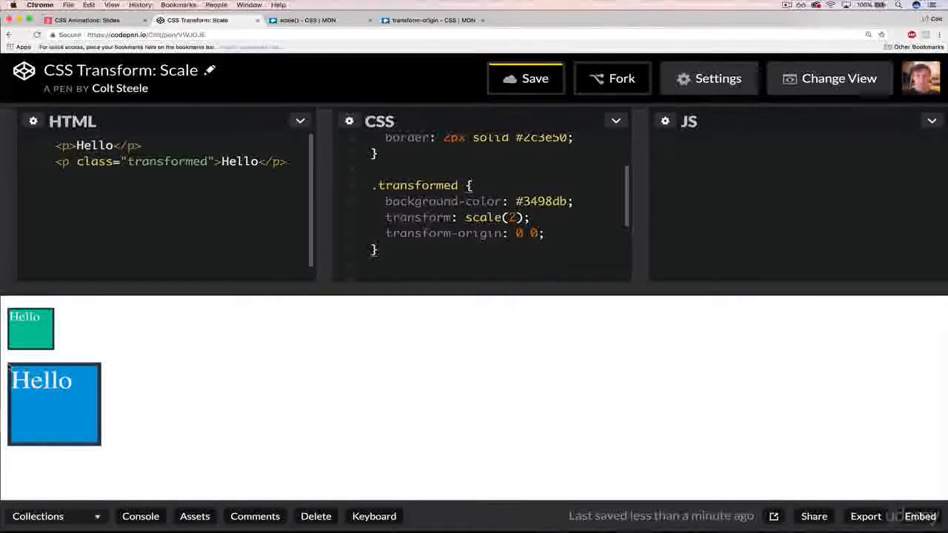
{"action": "left_click", "coordinate": [378, 249]}
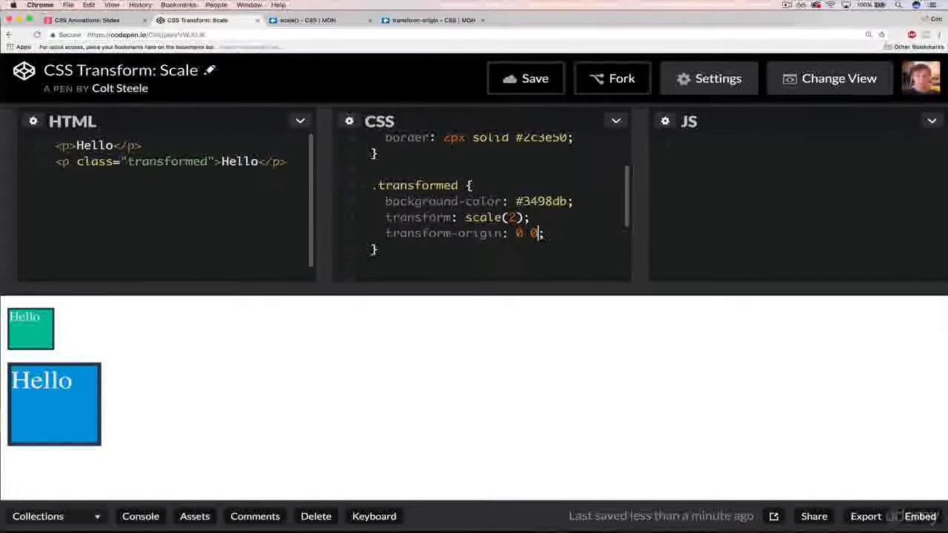
{"action": "key", "text": "backspace"}
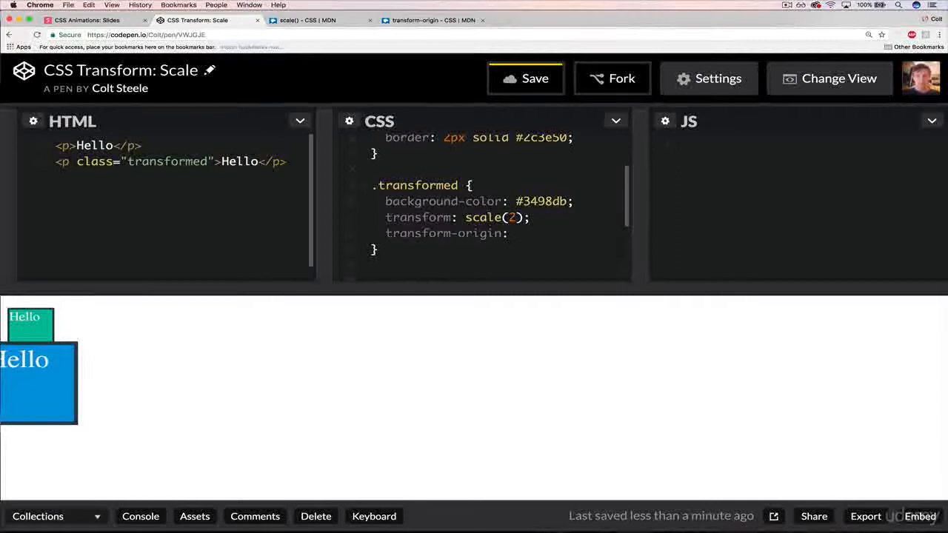
Step: Set transform-origin: left;, check the preview, then comment that line out
{"action": "left_click", "coordinate": [514, 234]}
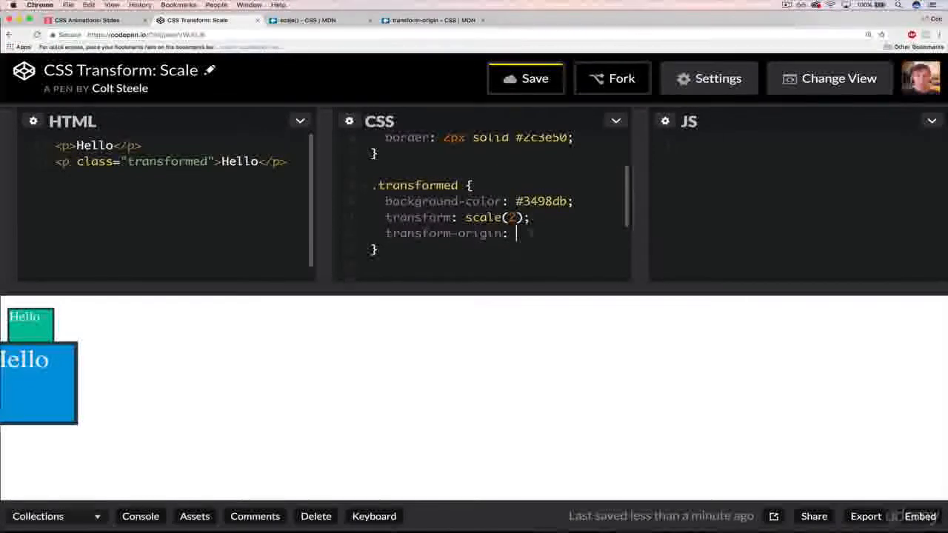
{"action": "type", "text": "lef"}
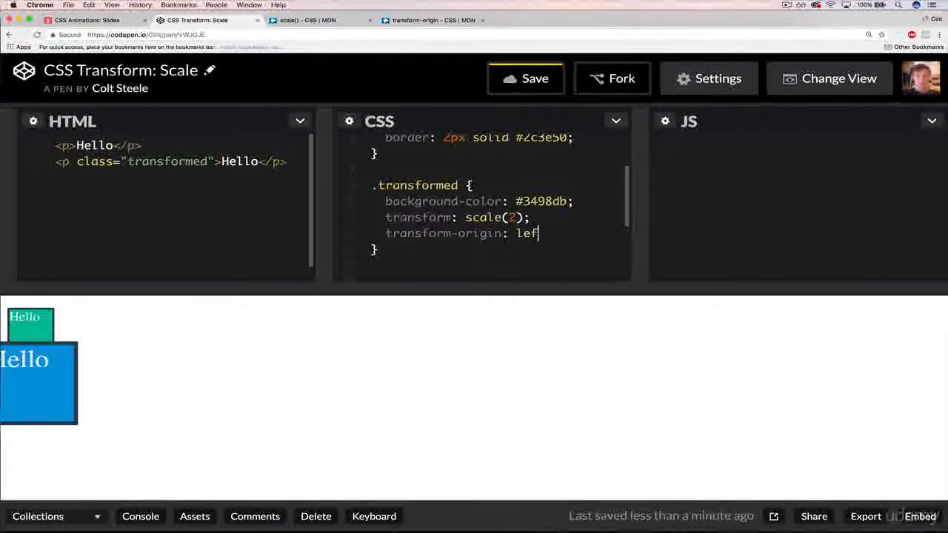
{"action": "type", "text": "t;"}
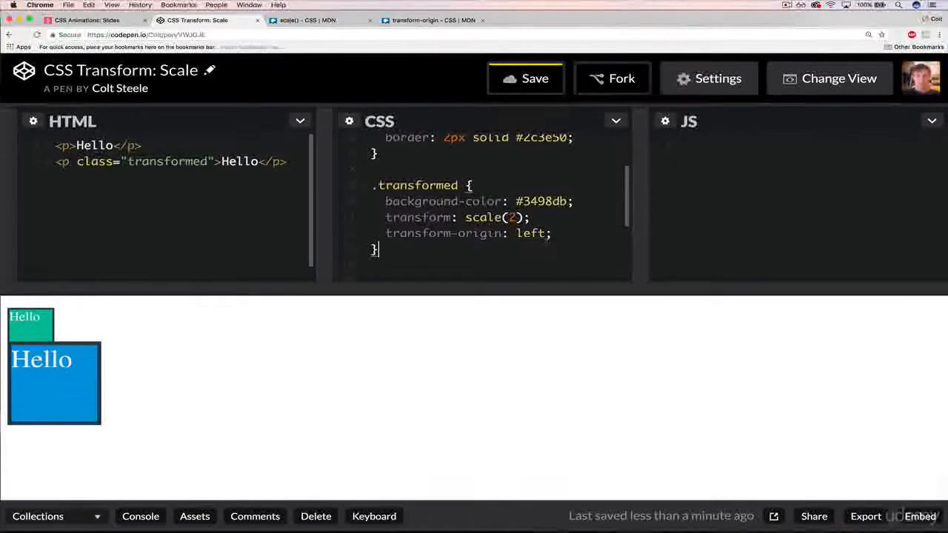
{"action": "left_click", "coordinate": [525, 78]}
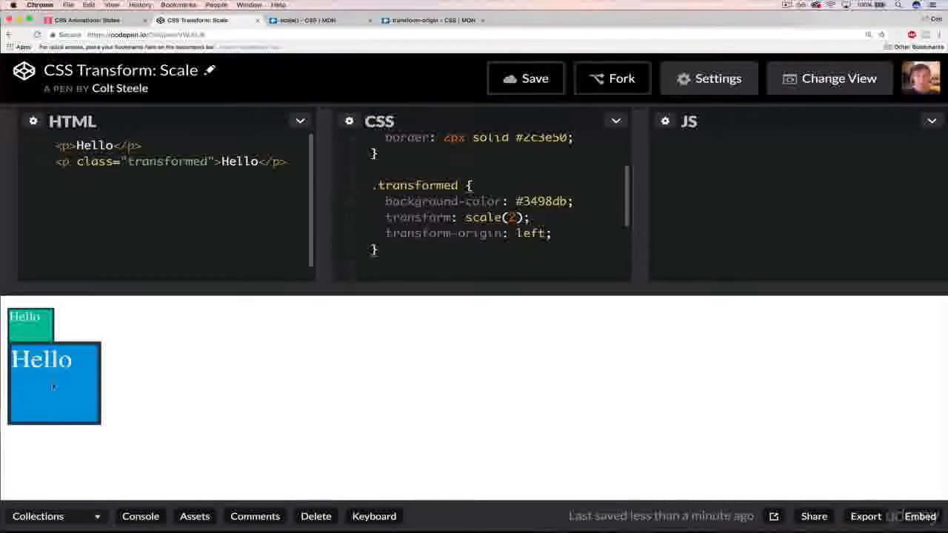
{"action": "left_click", "coordinate": [378, 250]}
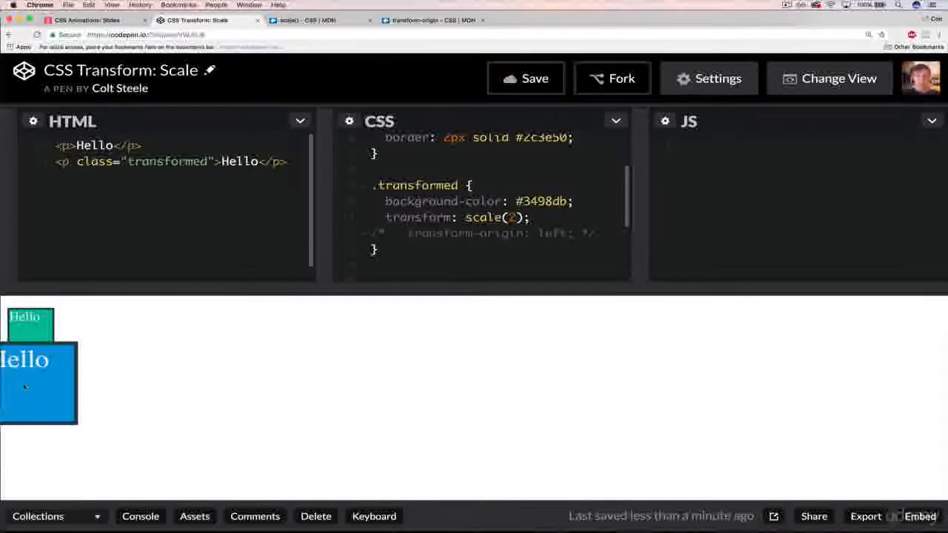
{"action": "left_click", "coordinate": [529, 217]}
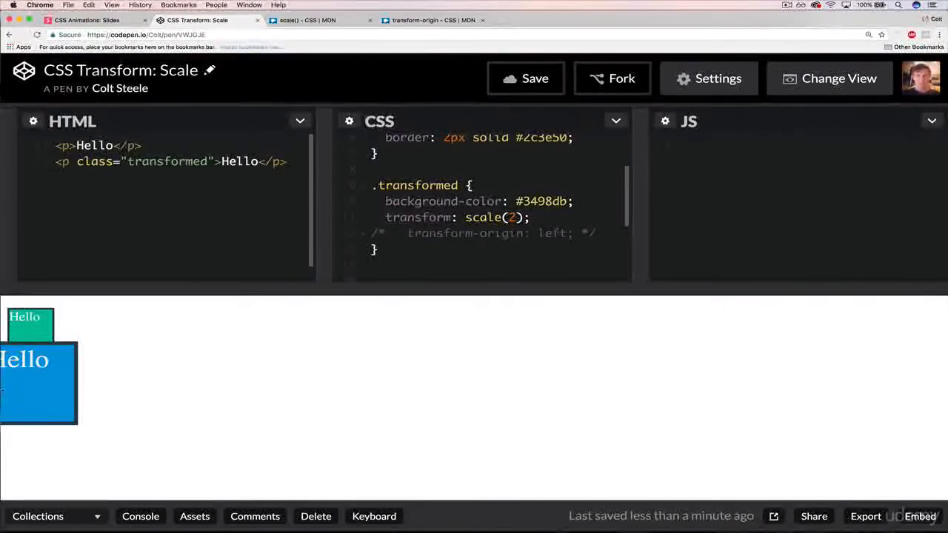
{"action": "left_click", "coordinate": [526, 78]}
{"action": "type", "text": " bottom"}
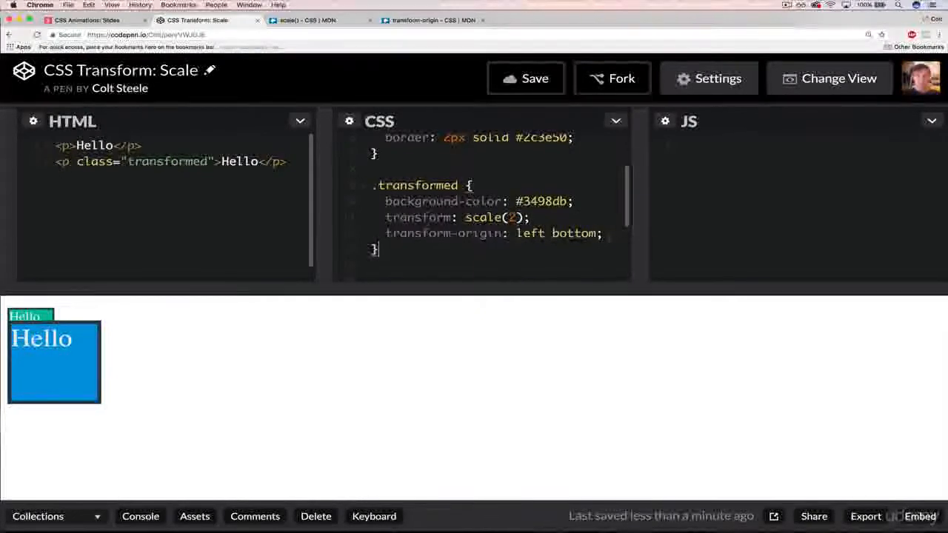
Step: Try transform-origin values left bottom, left top and 0 0 while watching the preview
{"action": "type", "text": "top"}
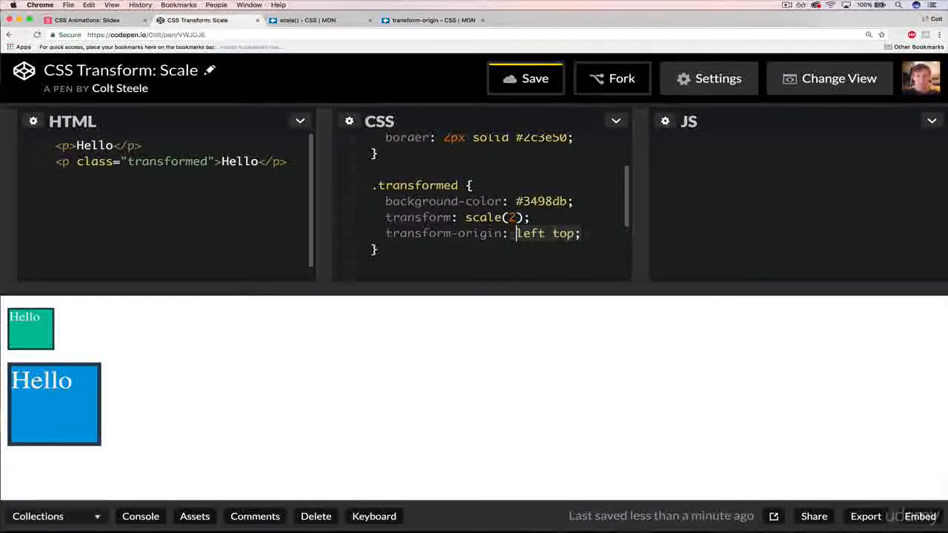
{"action": "type", "text": "0"}
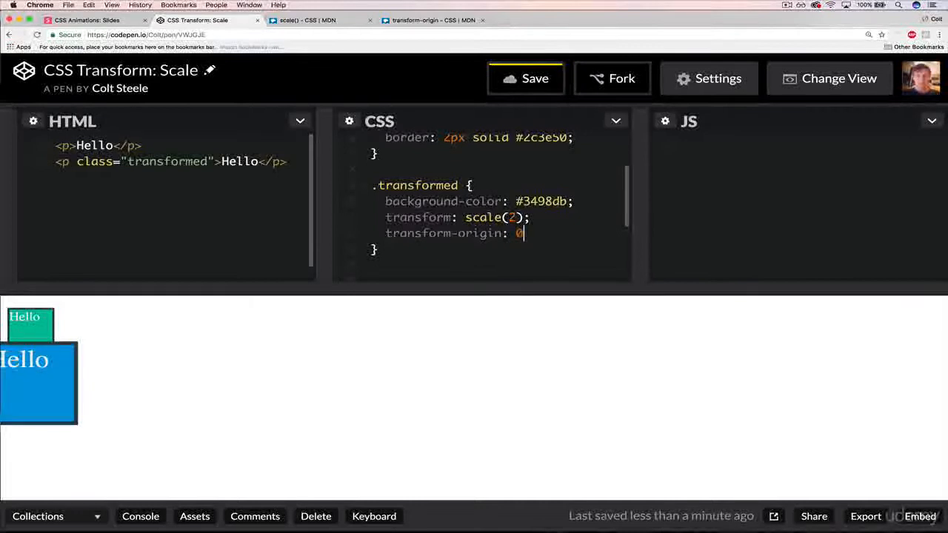
{"action": "type", "text": "0;"}
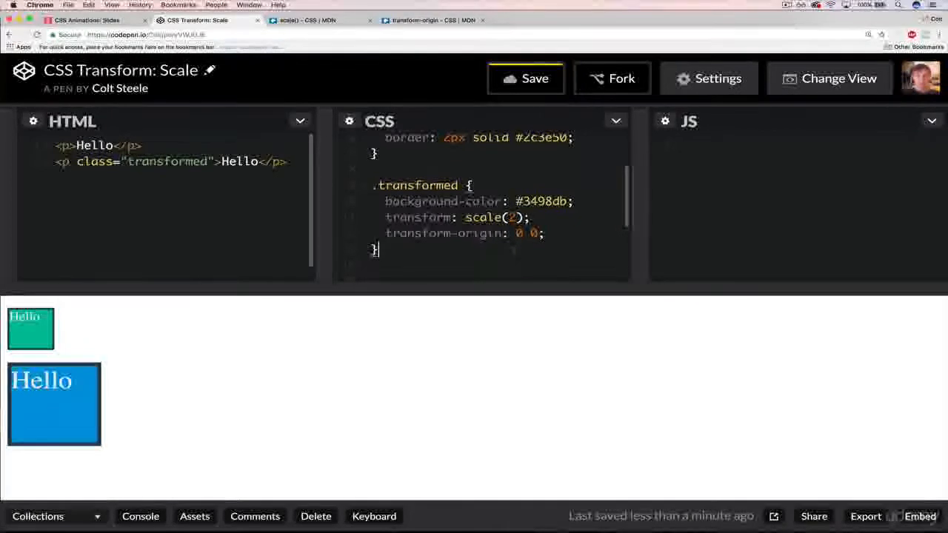
{"action": "type", "text": "left top"}
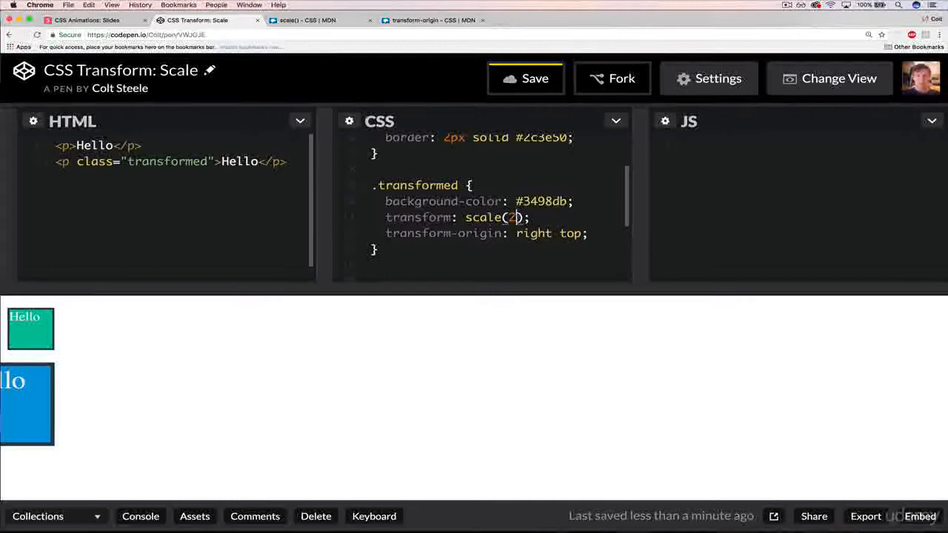
Step: Change the paragraph's transform to scale(2, 0.5)
{"action": "type", "text": ","}
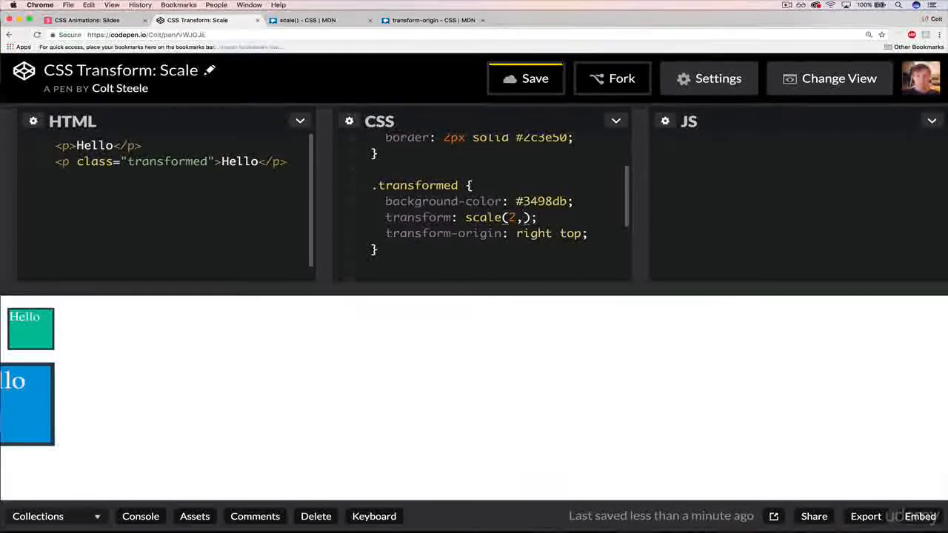
{"action": "type", "text": "0"}
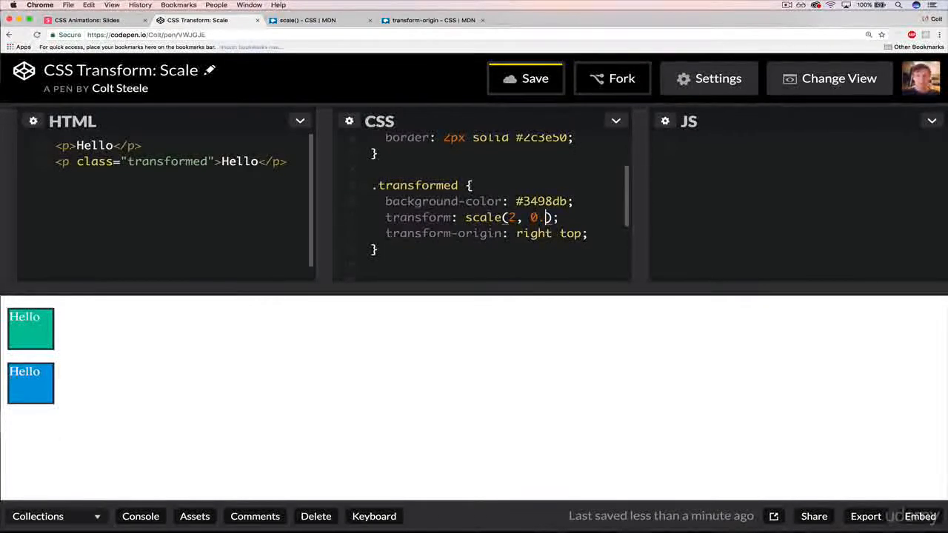
{"action": "type", "text": ".5"}
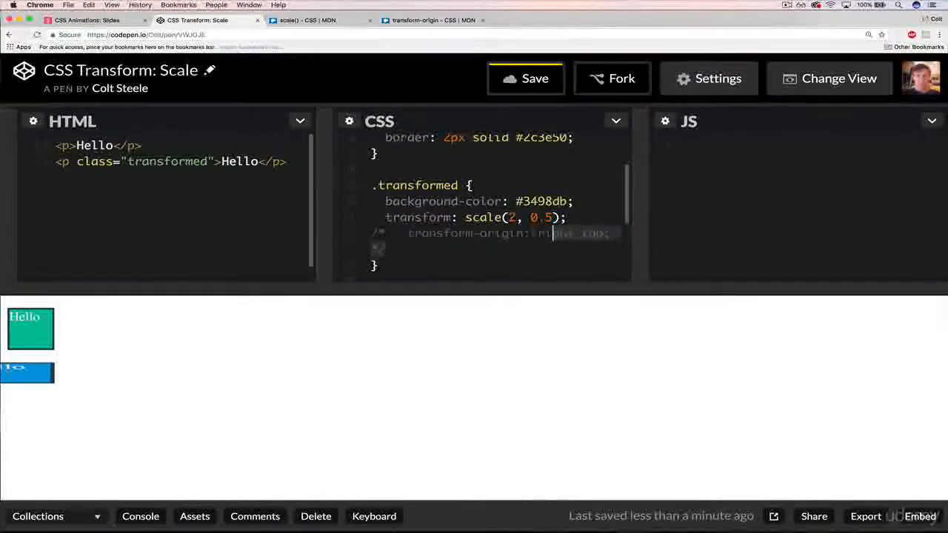
Step: Uncomment transform-origin and change its value from right top to left
{"action": "left_click", "coordinate": [525, 78]}
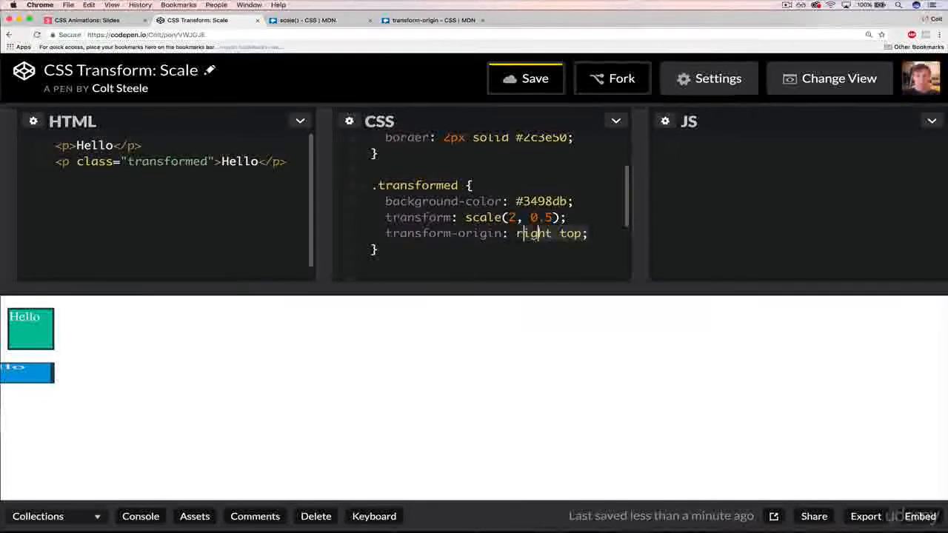
{"action": "type", "text": "left"}
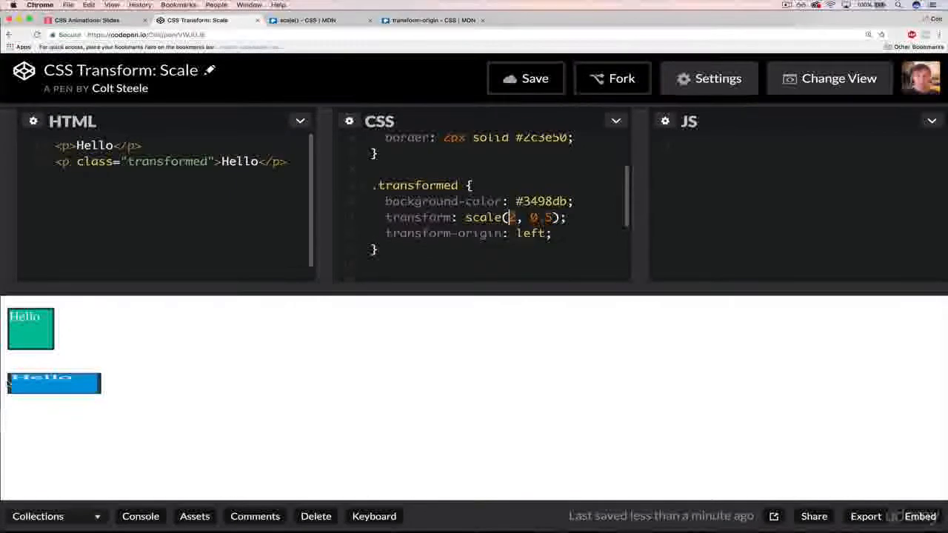
{"action": "mouse_move", "coordinate": [337, 398]}
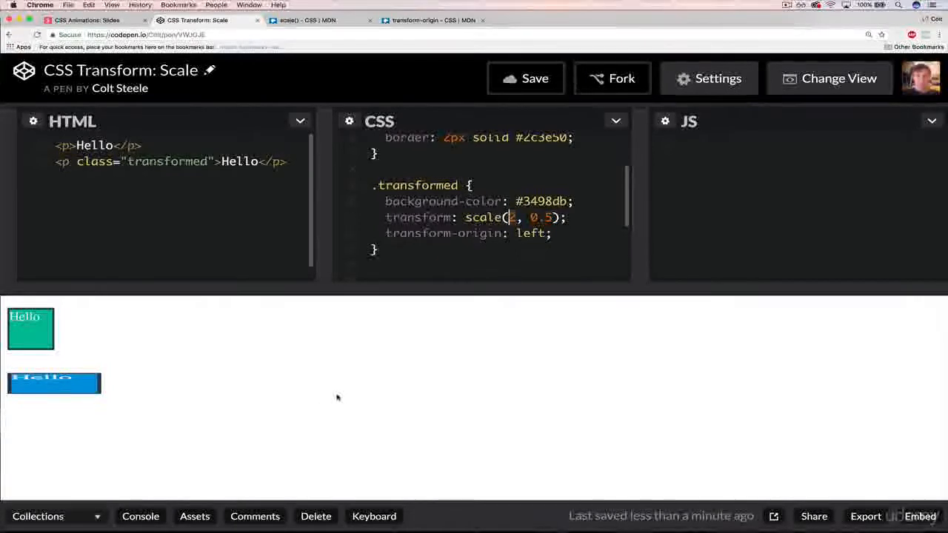
{"action": "left_click", "coordinate": [551, 234]}
{"action": "type", "text": " bottom"}
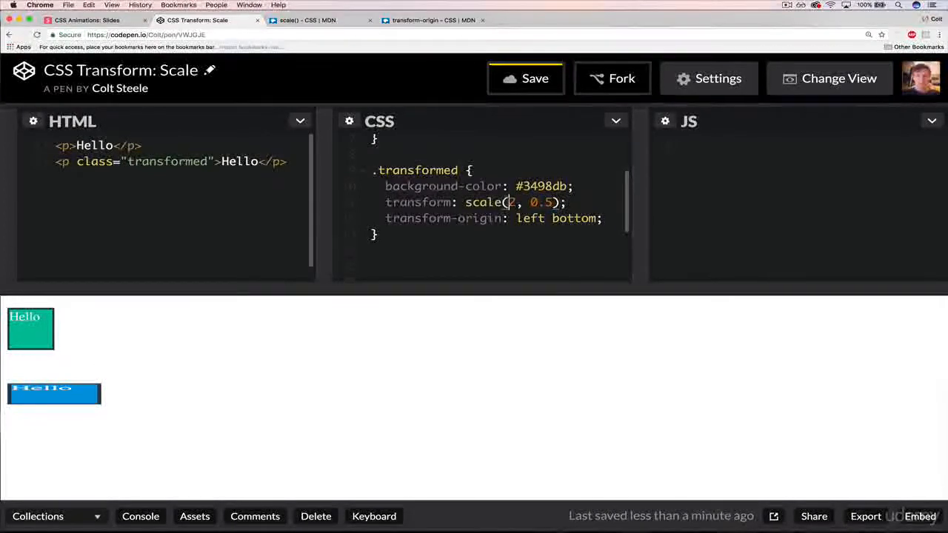
Step: Change the scale's second value to 5 and set transform-origin to center
{"action": "type", "text": "5"}
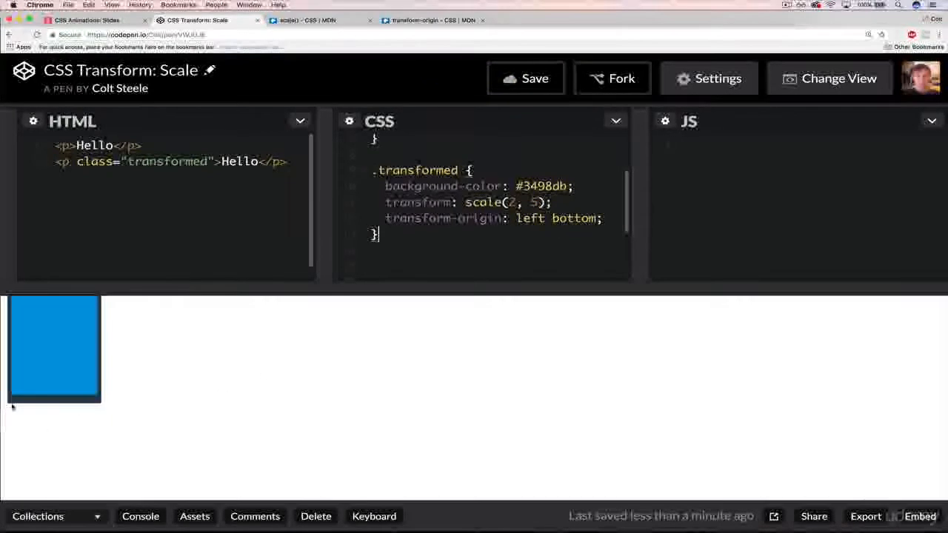
{"action": "mouse_move", "coordinate": [74, 408]}
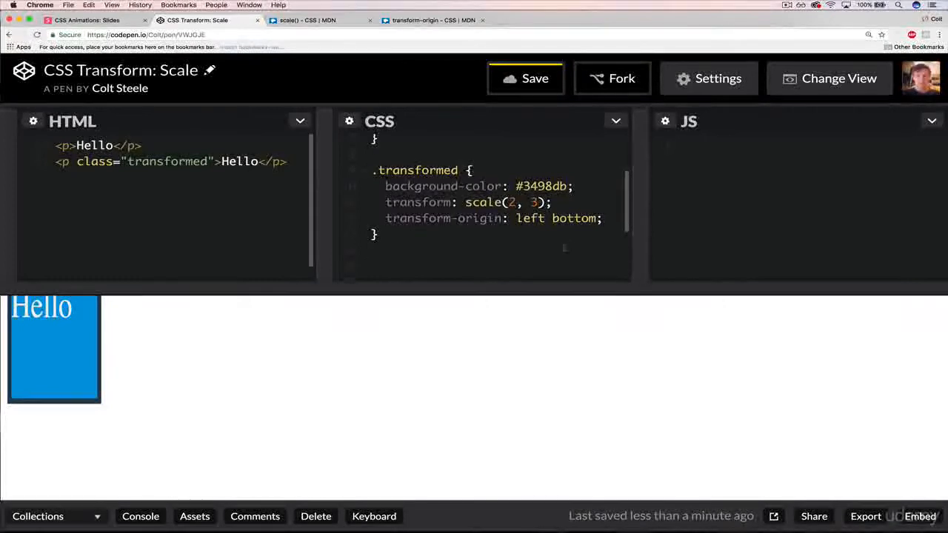
{"action": "mouse_move", "coordinate": [220, 135]}
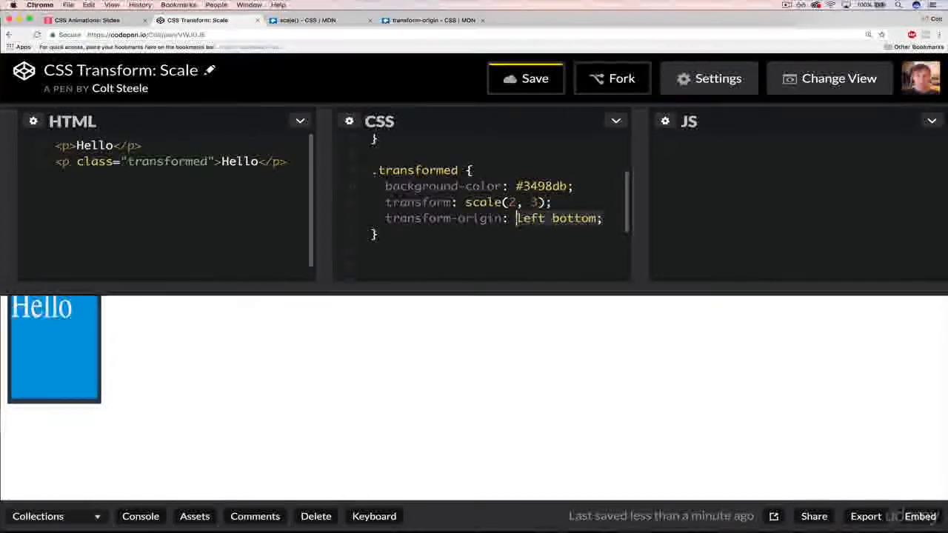
{"action": "type", "text": "center"}
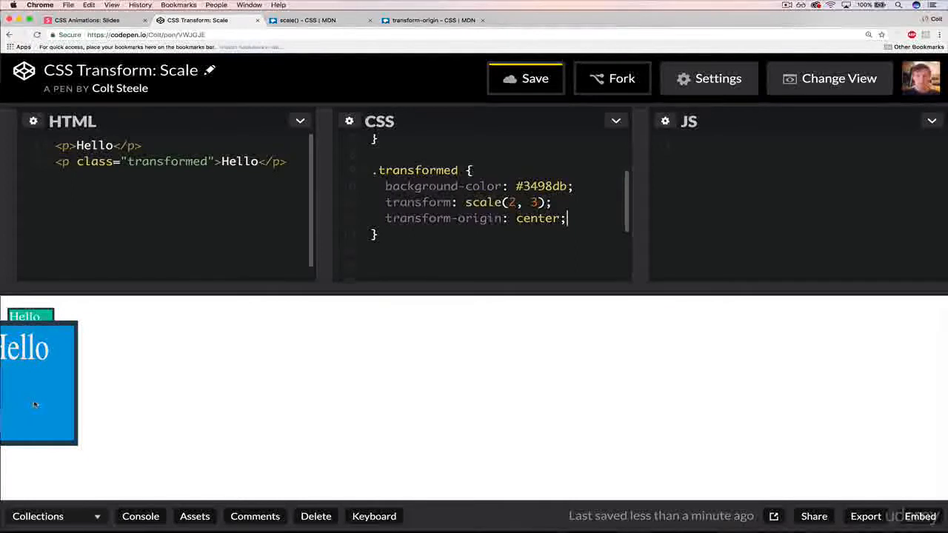
{"action": "mouse_move", "coordinate": [153, 388]}
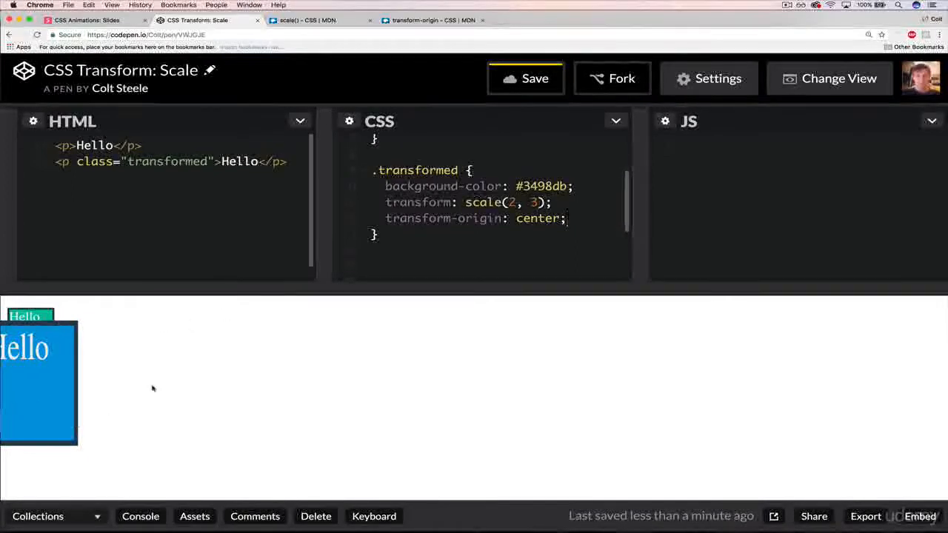
{"action": "left_click", "coordinate": [567, 218]}
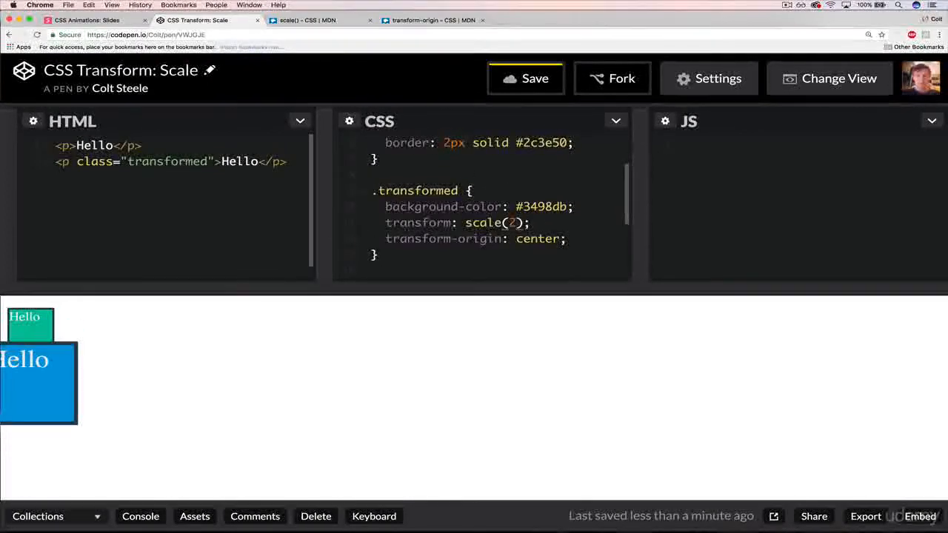
Step: Change scale(2) to scale(2, 4), keeping transform-origin center
{"action": "type", "text": ","}
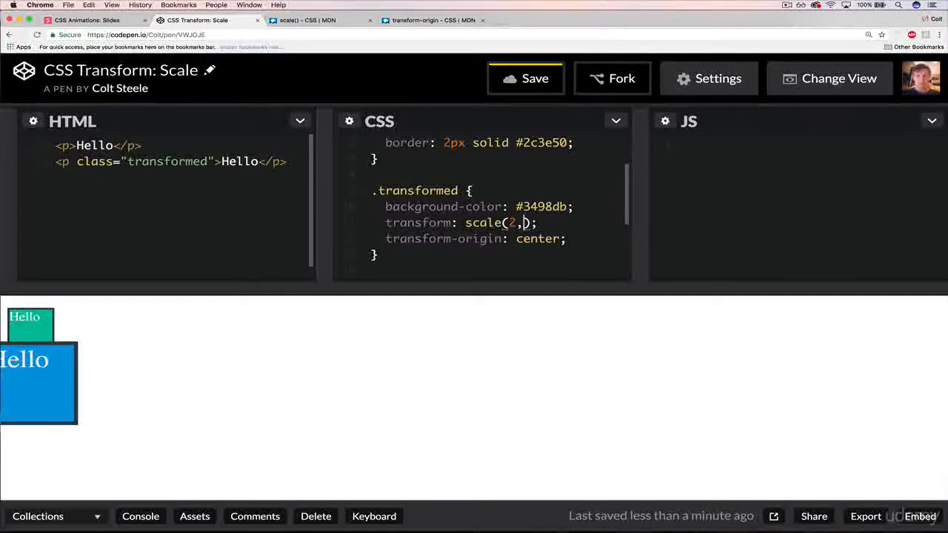
{"action": "type", "text": "4"}
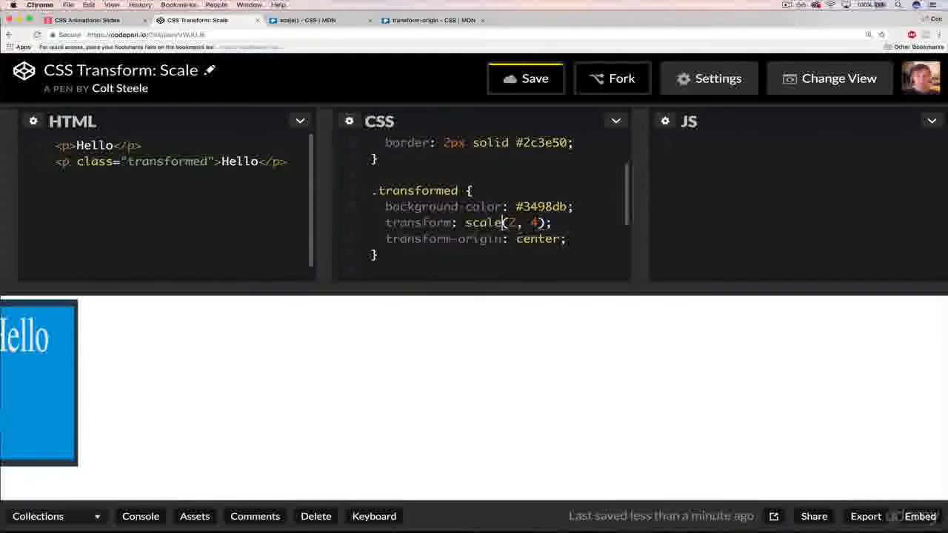